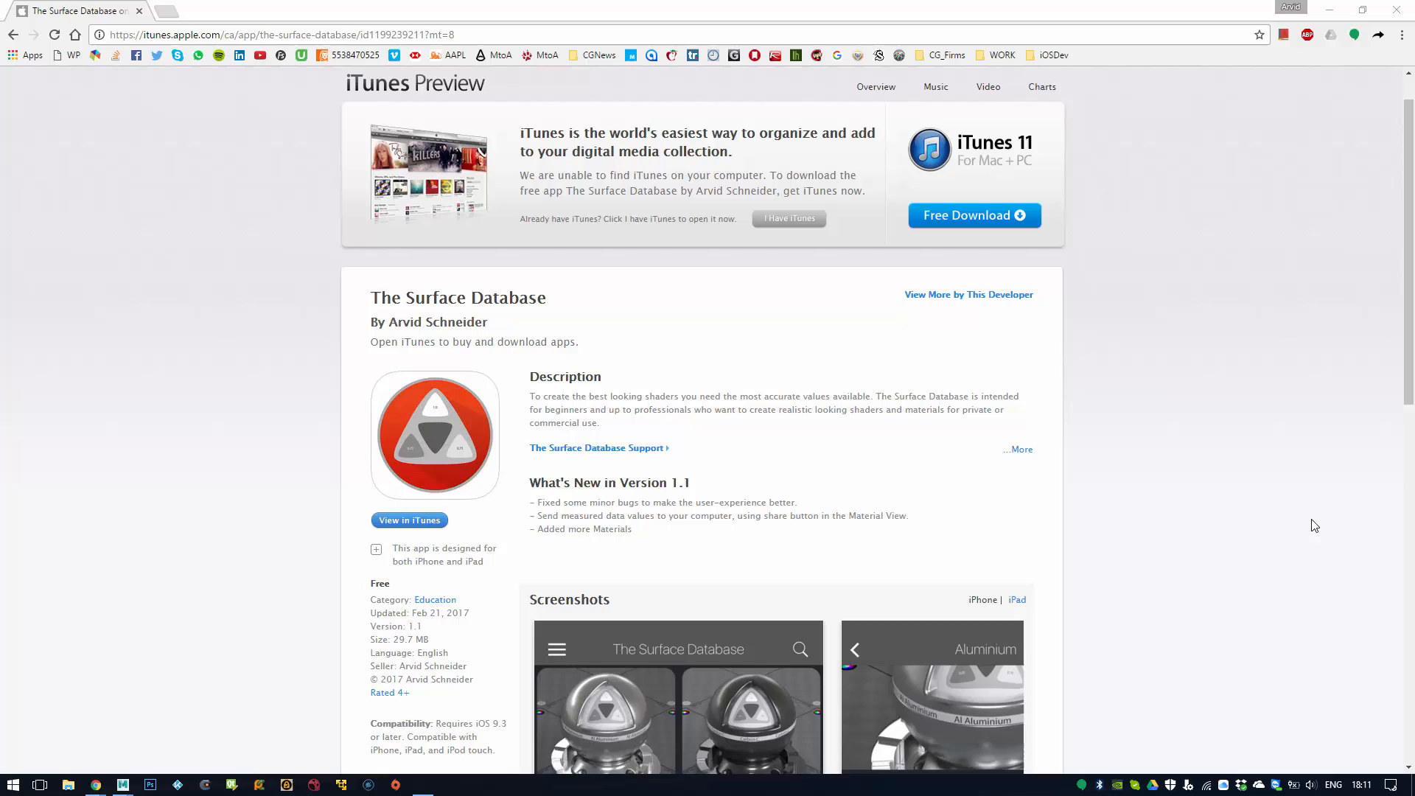
mouse_move(875, 487)
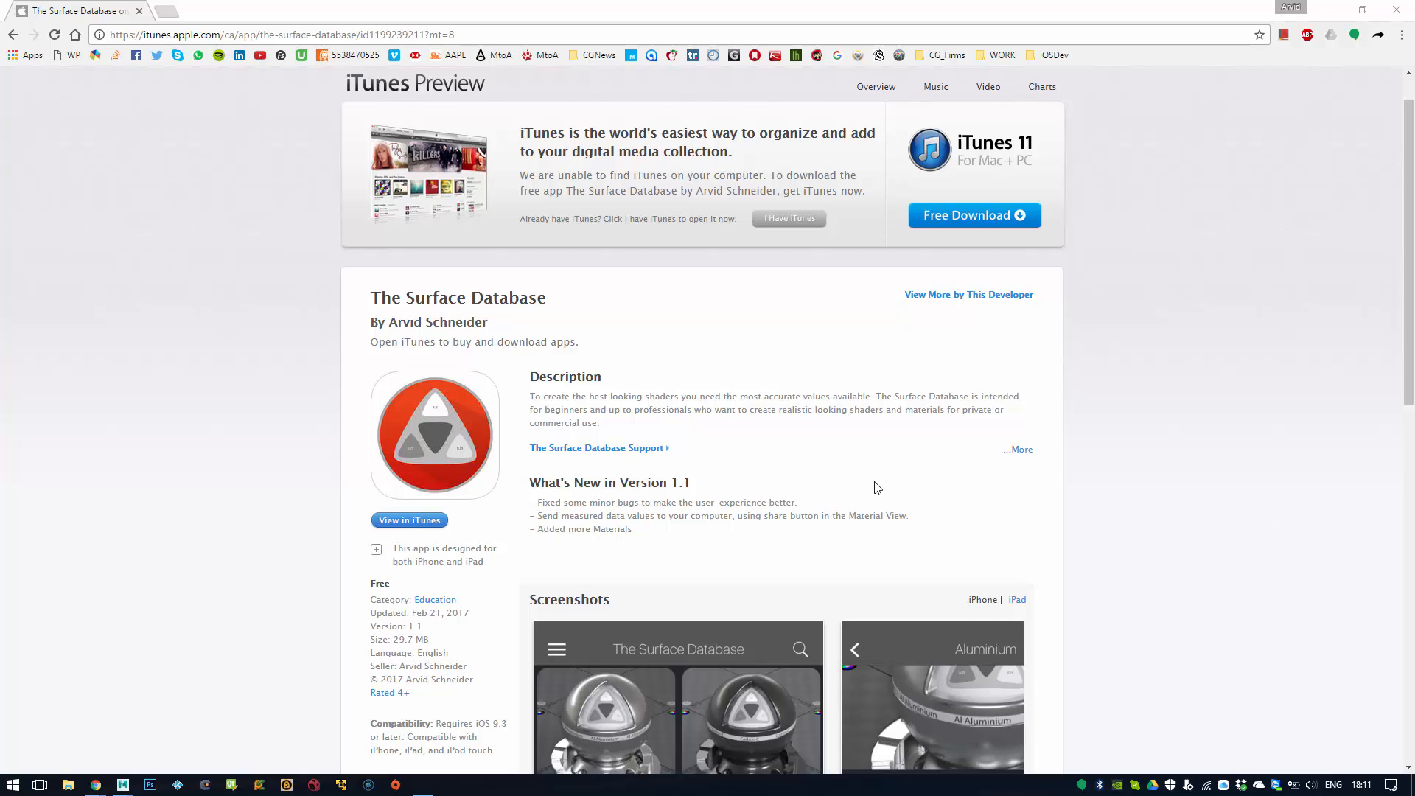
mouse_move(619, 348)
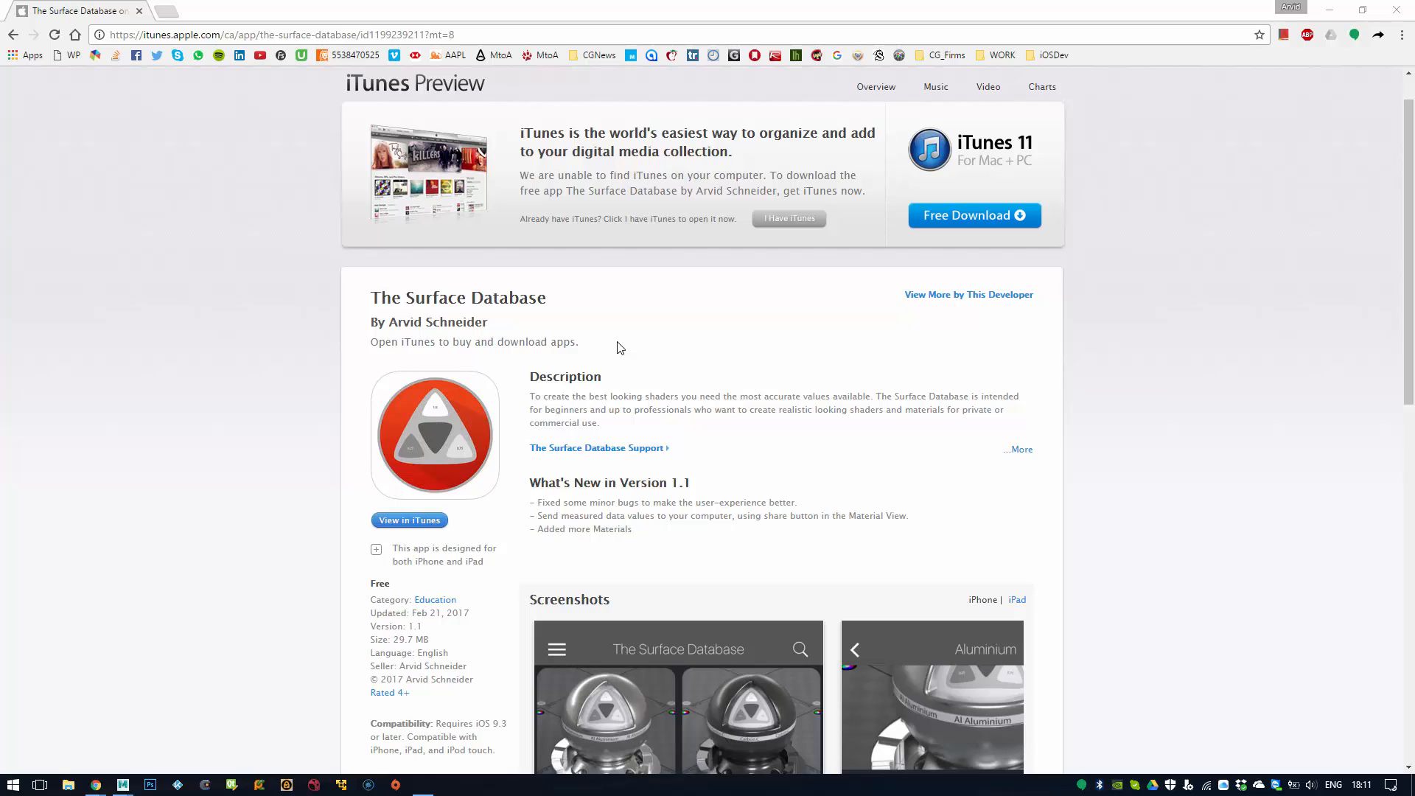
mouse_move(546, 363)
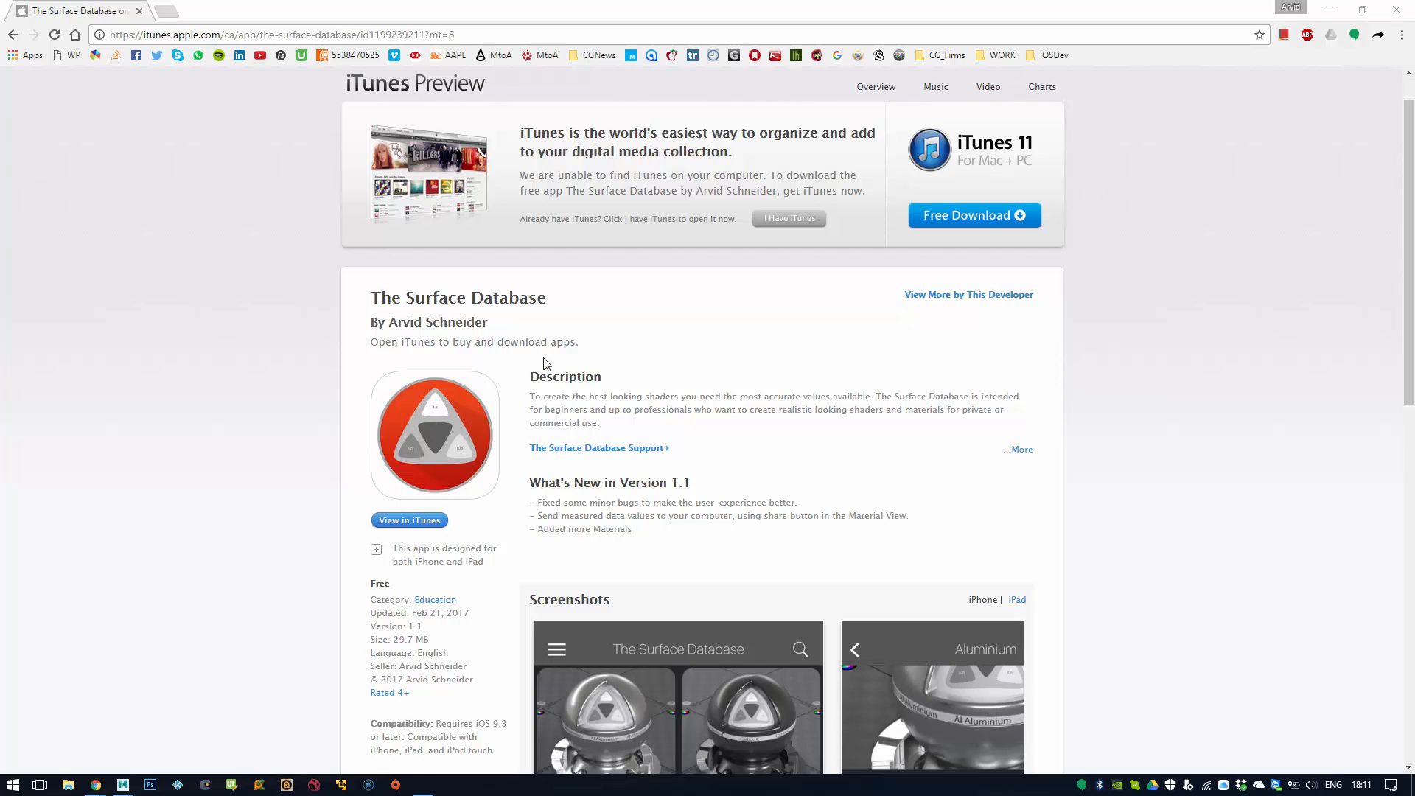
mouse_move(721, 334)
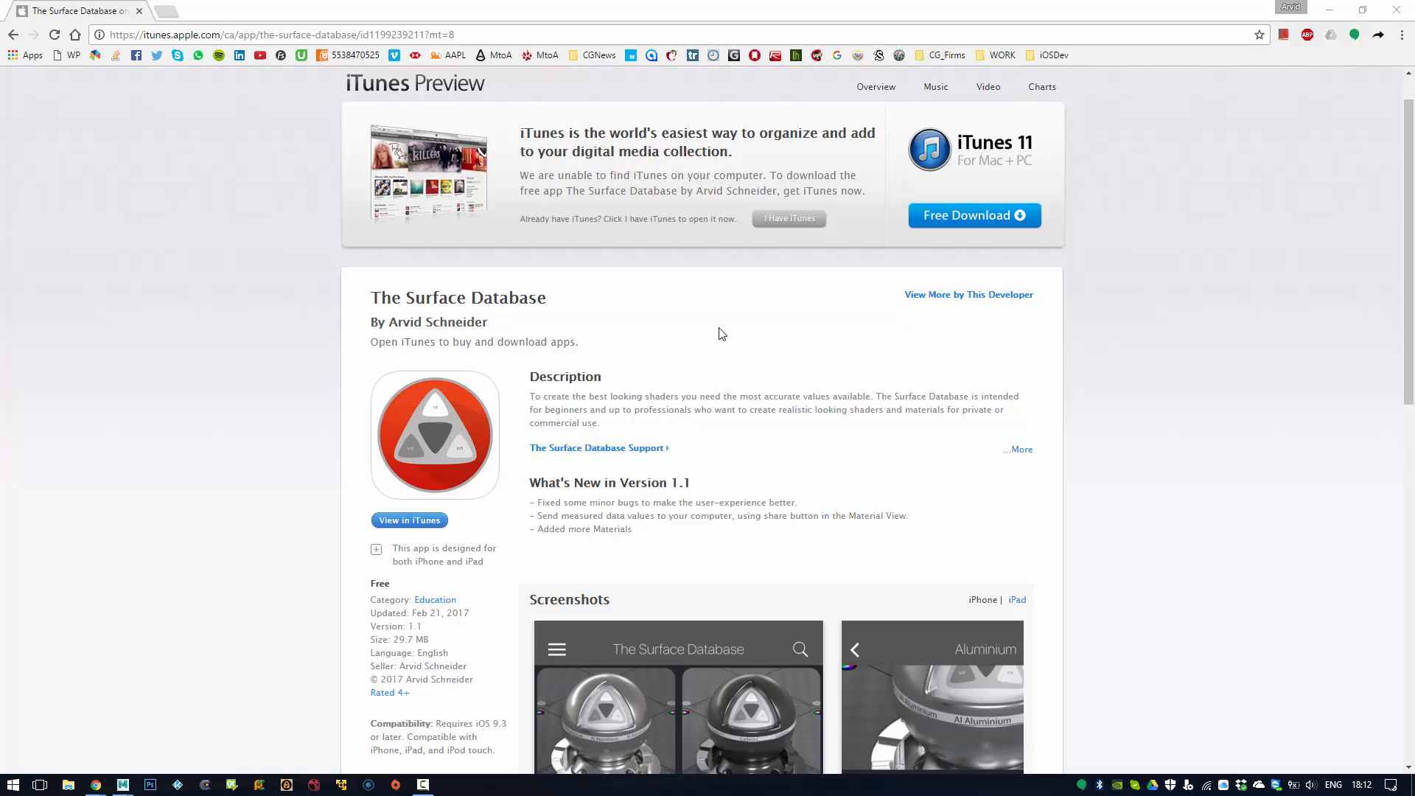
- Scroll the iTunes Preview page to the screenshots of the material grid and Aluminium page
scroll("down", 3)
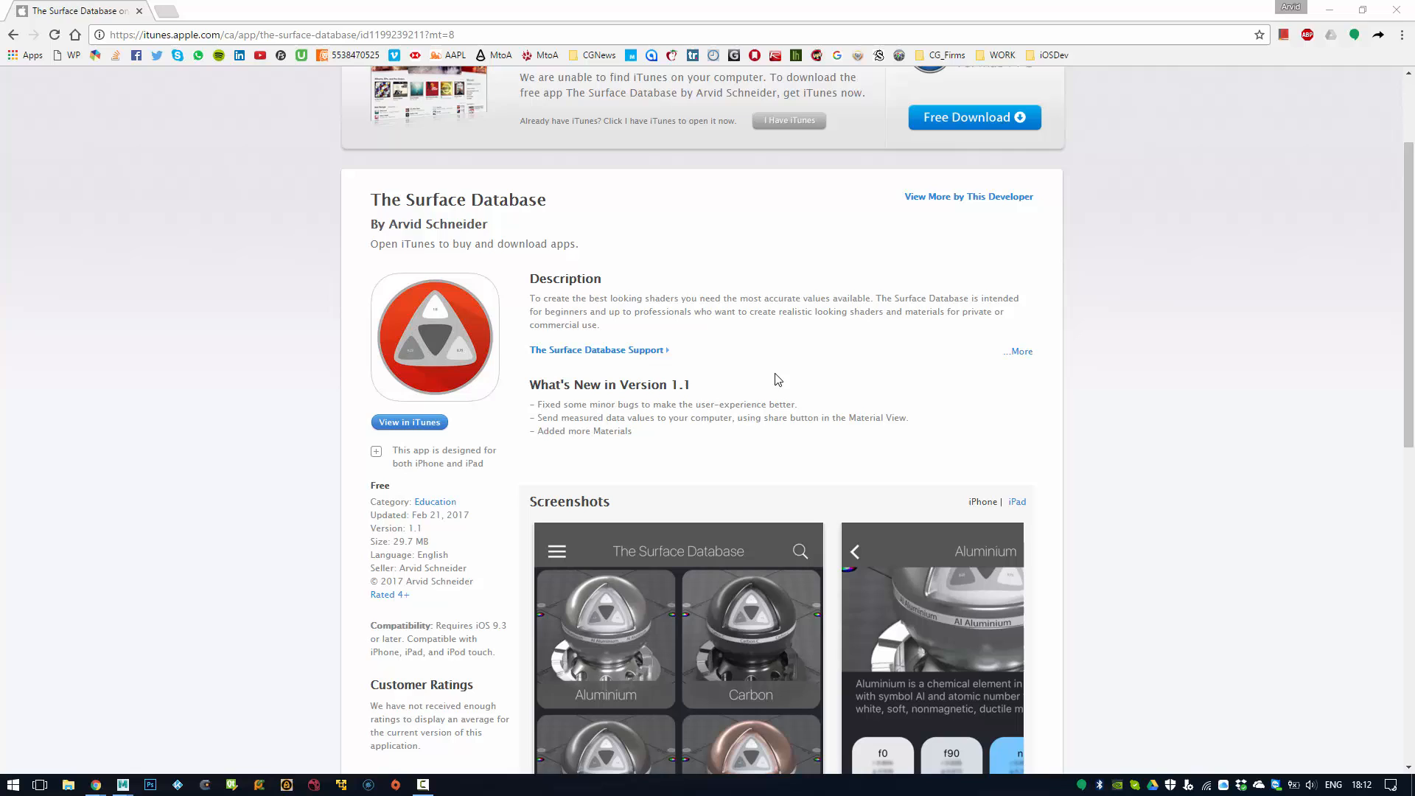
mouse_move(765, 374)
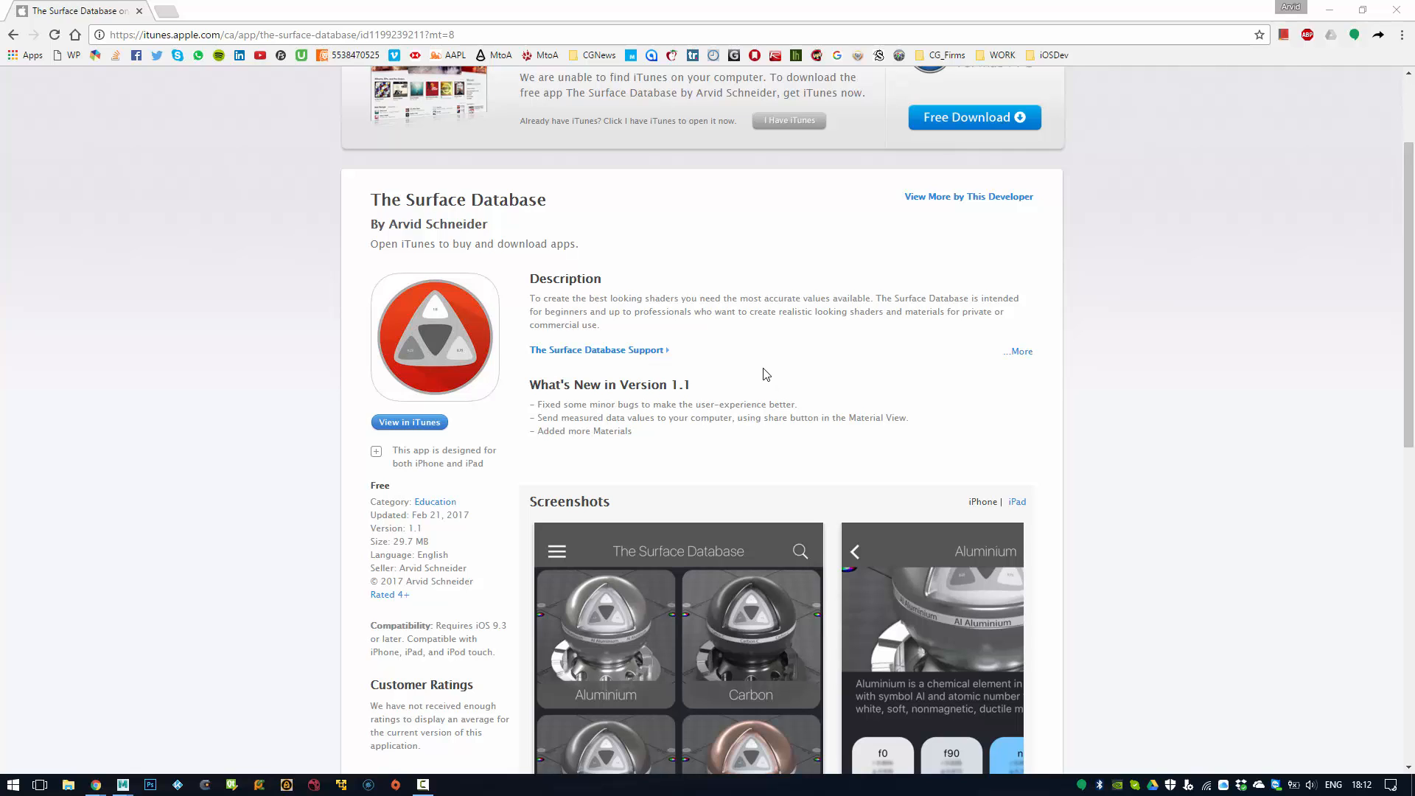
scroll("down", 3)
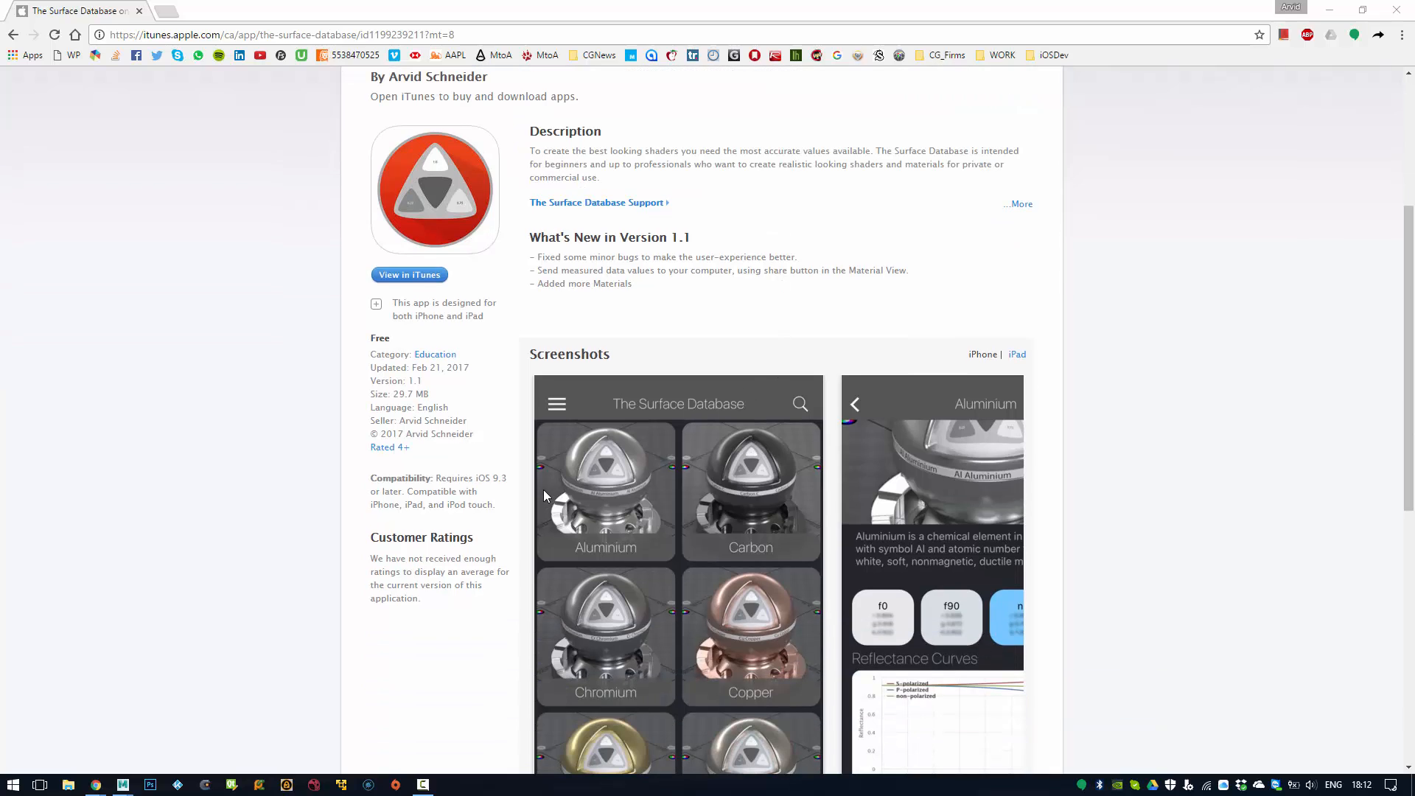
scroll("down", 3)
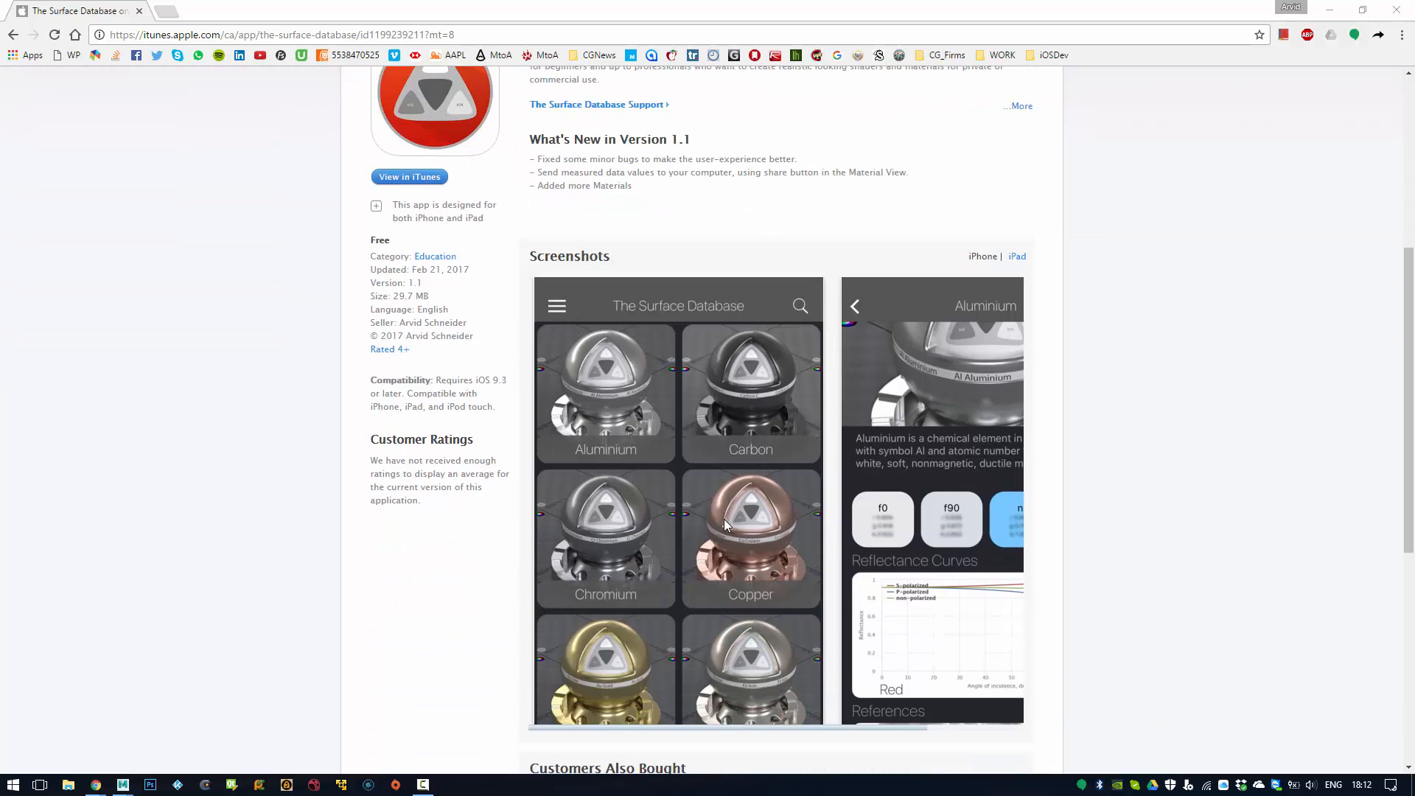
scroll("up", 3)
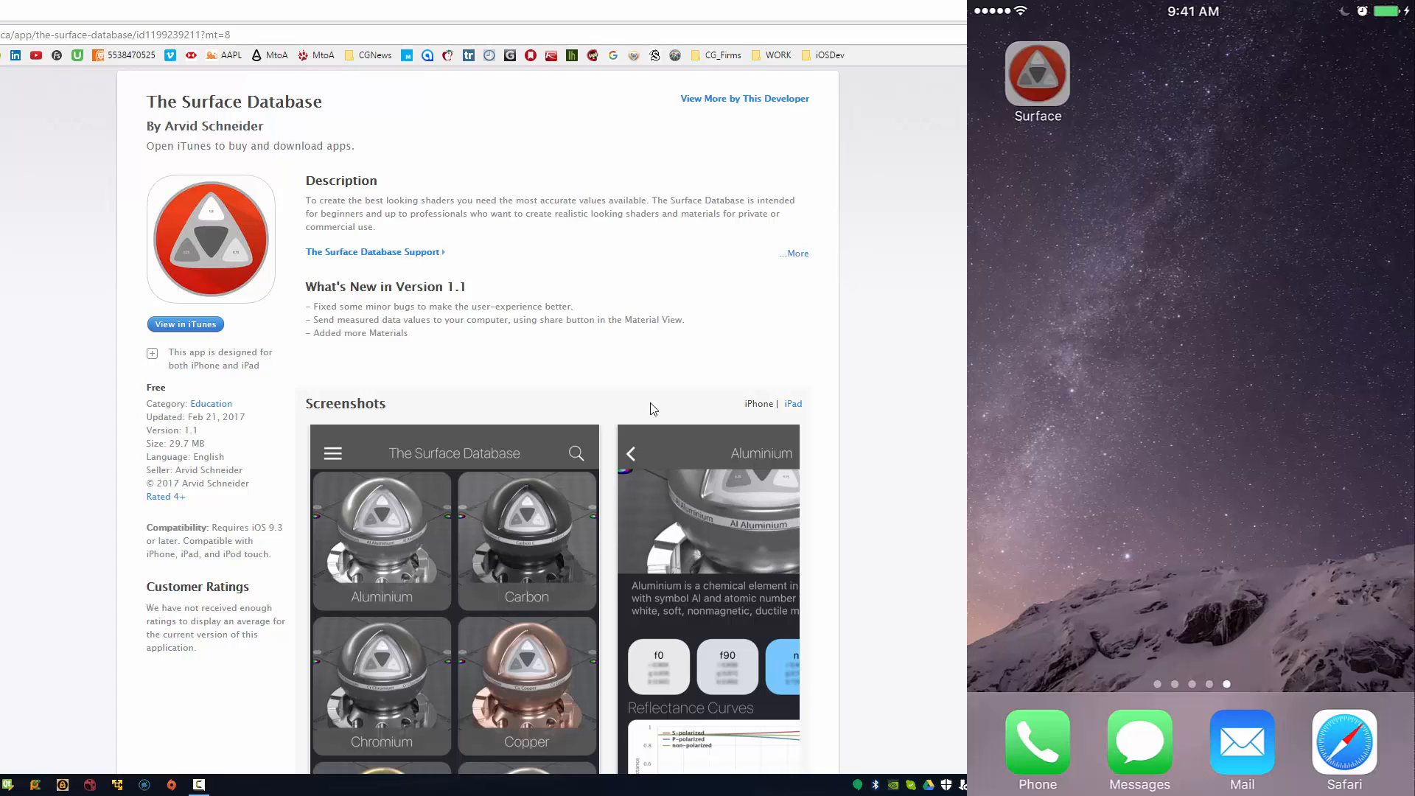
- Launch The Surface Database and switch the materials to Thumb View
left_click(1037, 76)
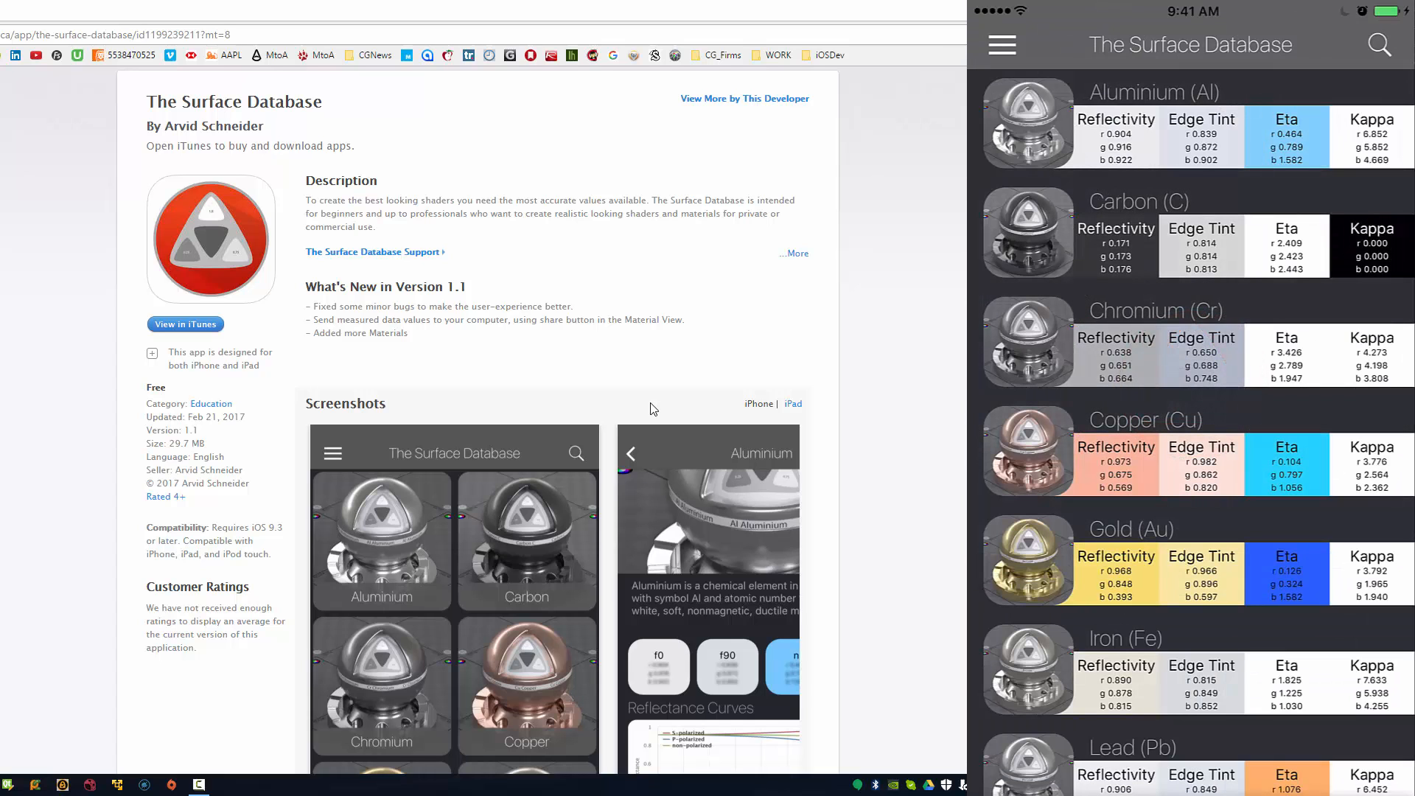
left_click(1001, 44)
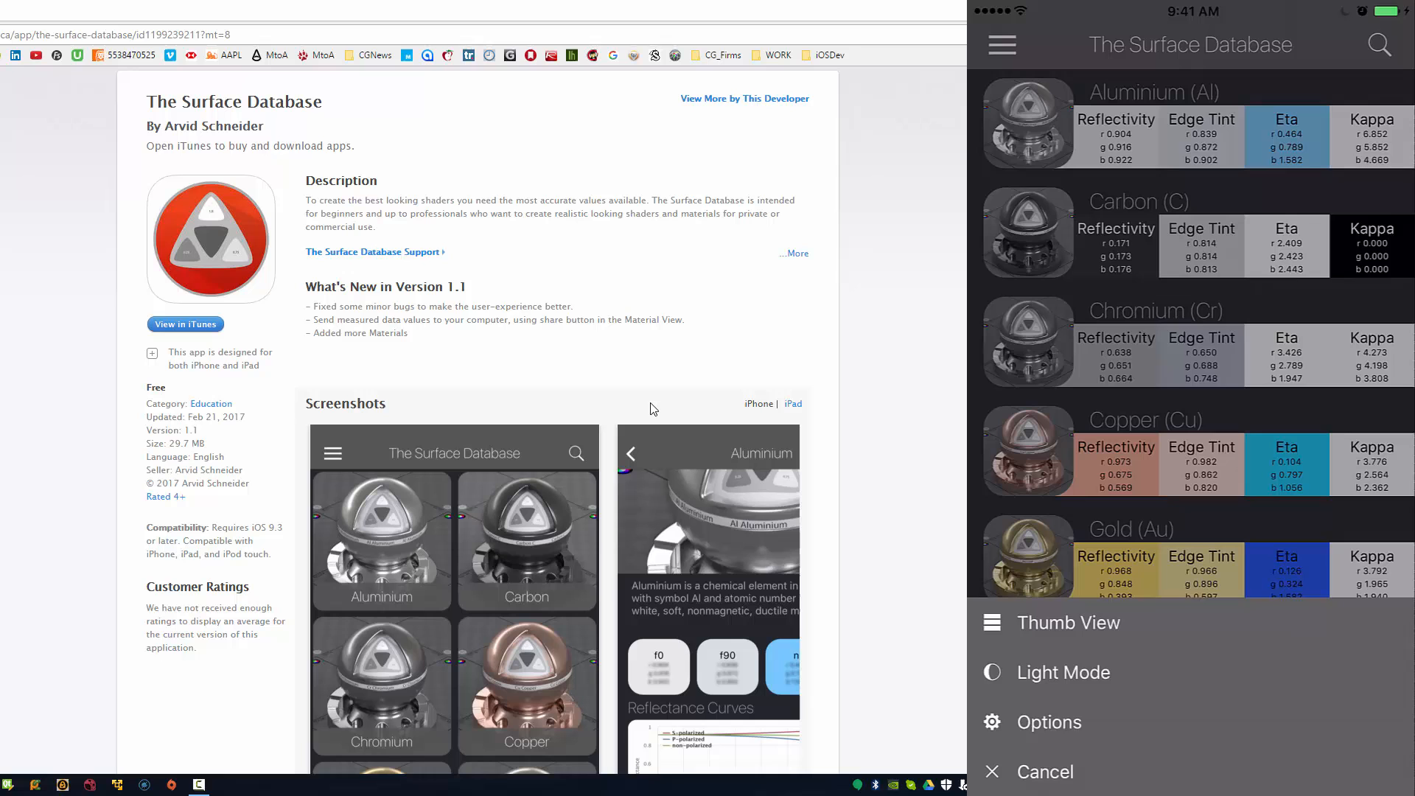
left_click(1069, 622)
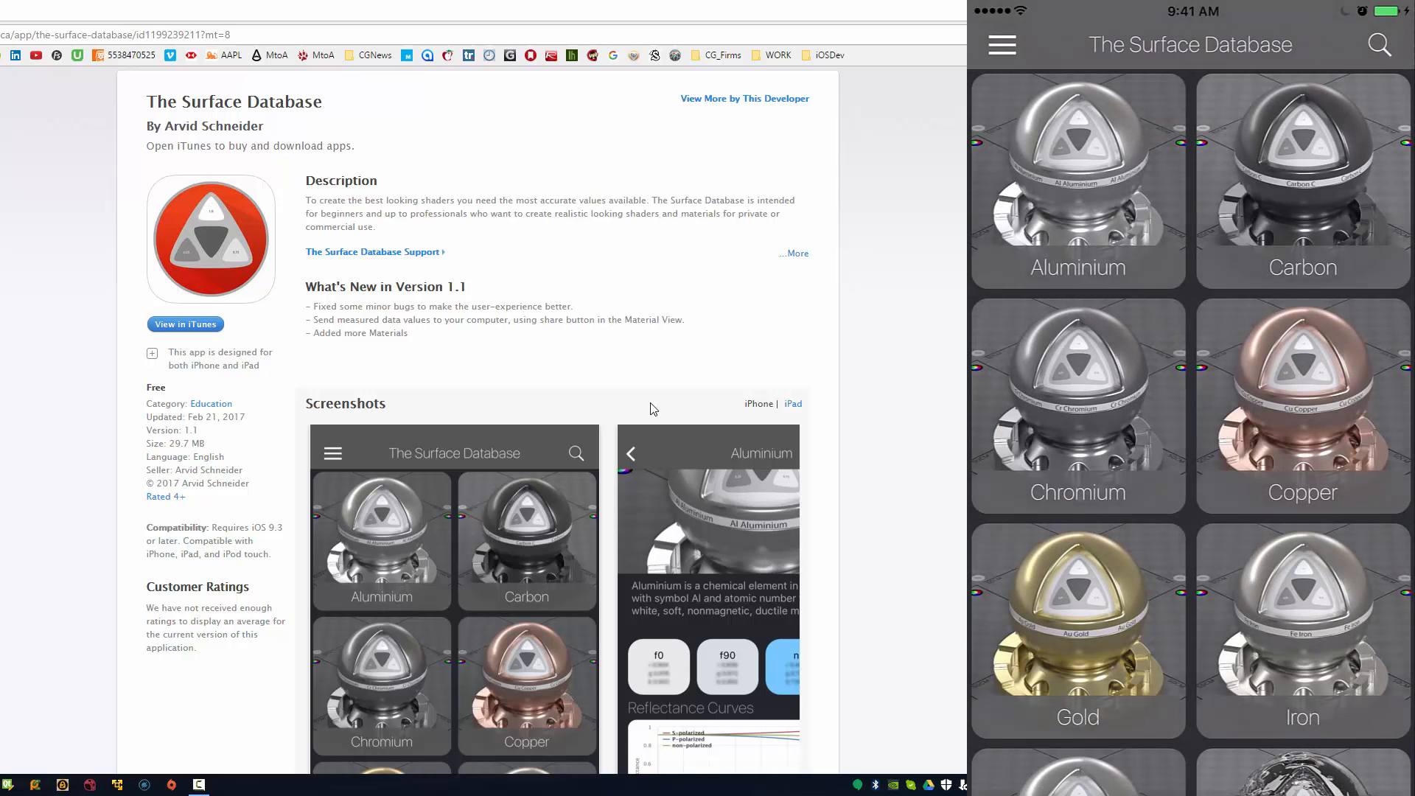
- Browse the thumbnail grid, then switch back to Detail View with material values
scroll("down", 3)
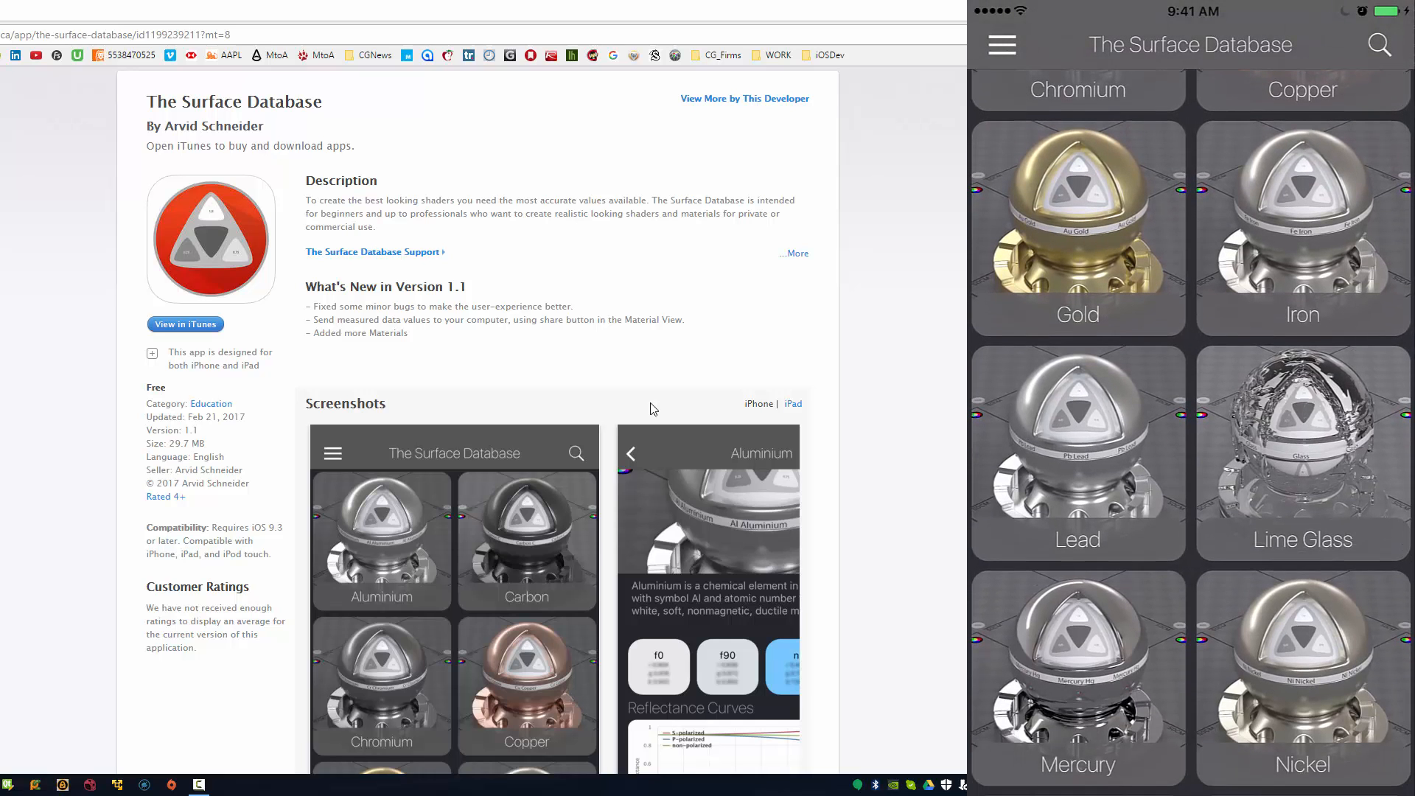
scroll("up", 3)
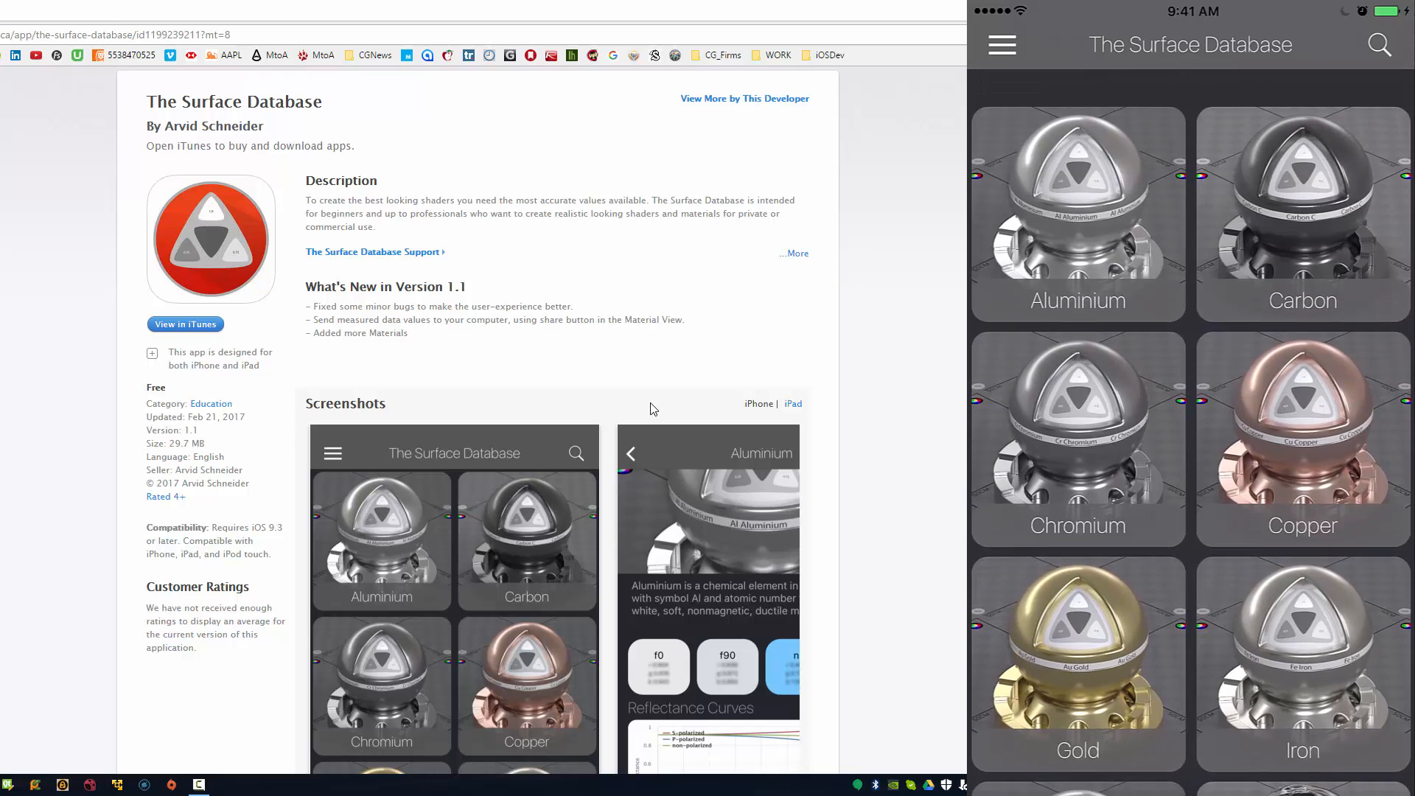
scroll("down", 3)
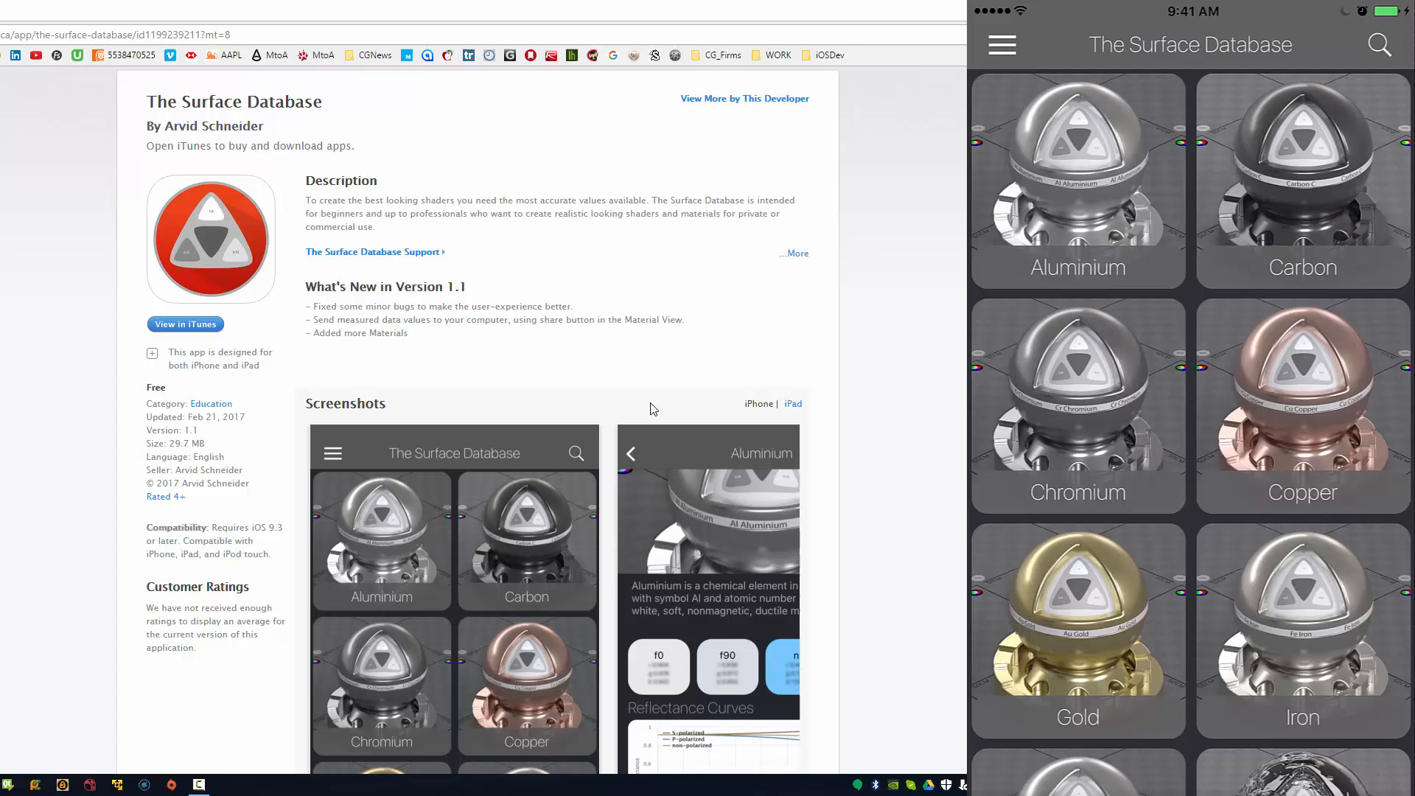
left_click(1002, 44)
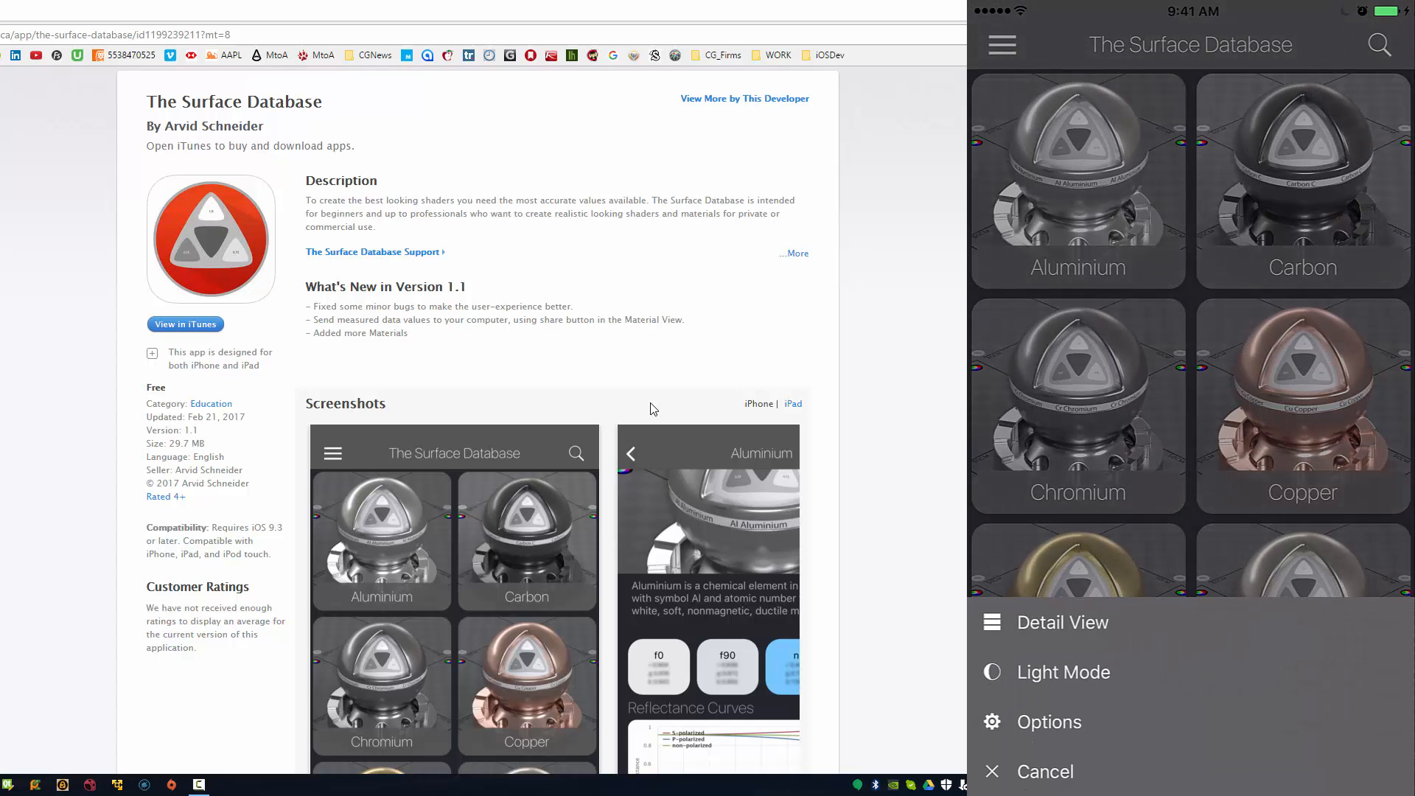
left_click(1063, 623)
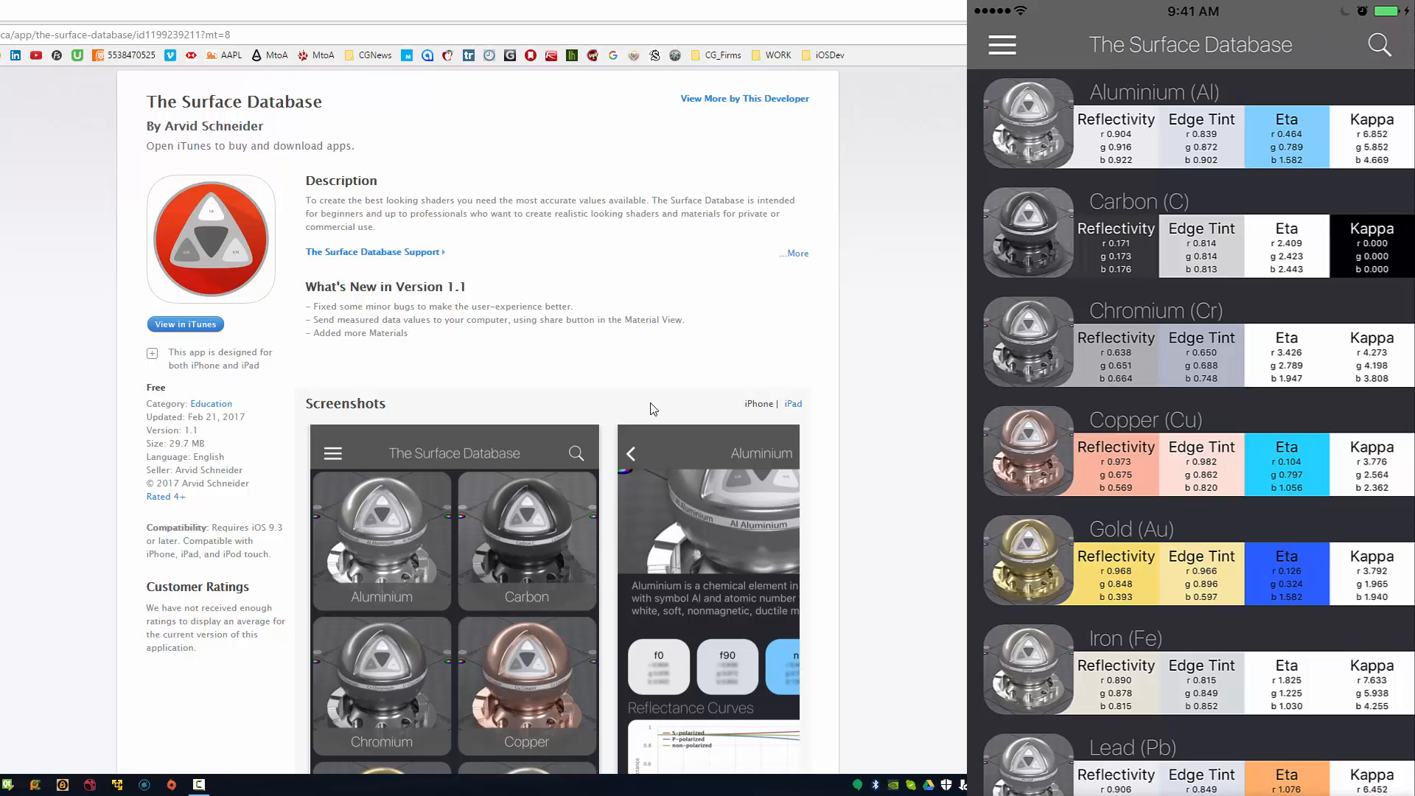
scroll("down", 3)
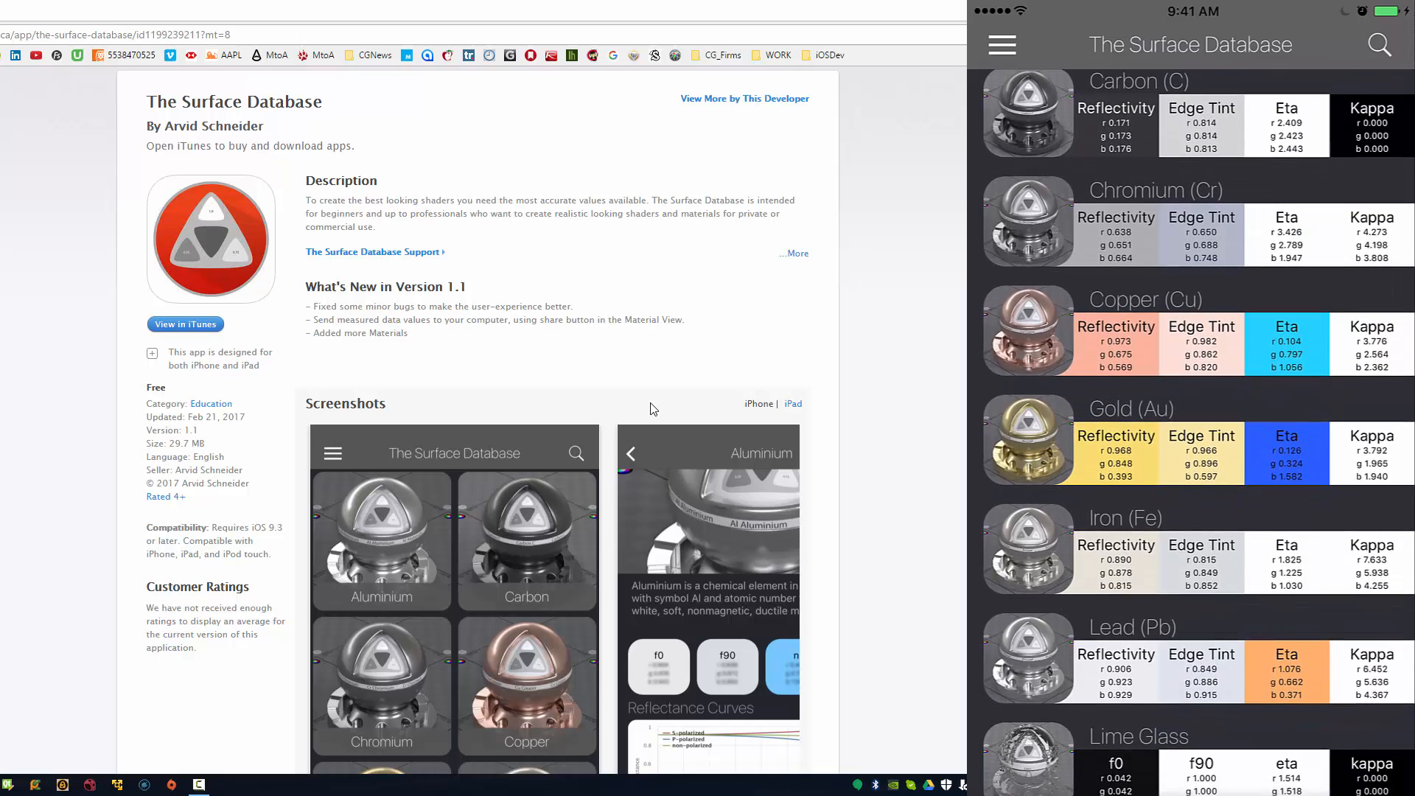
scroll("down", 3)
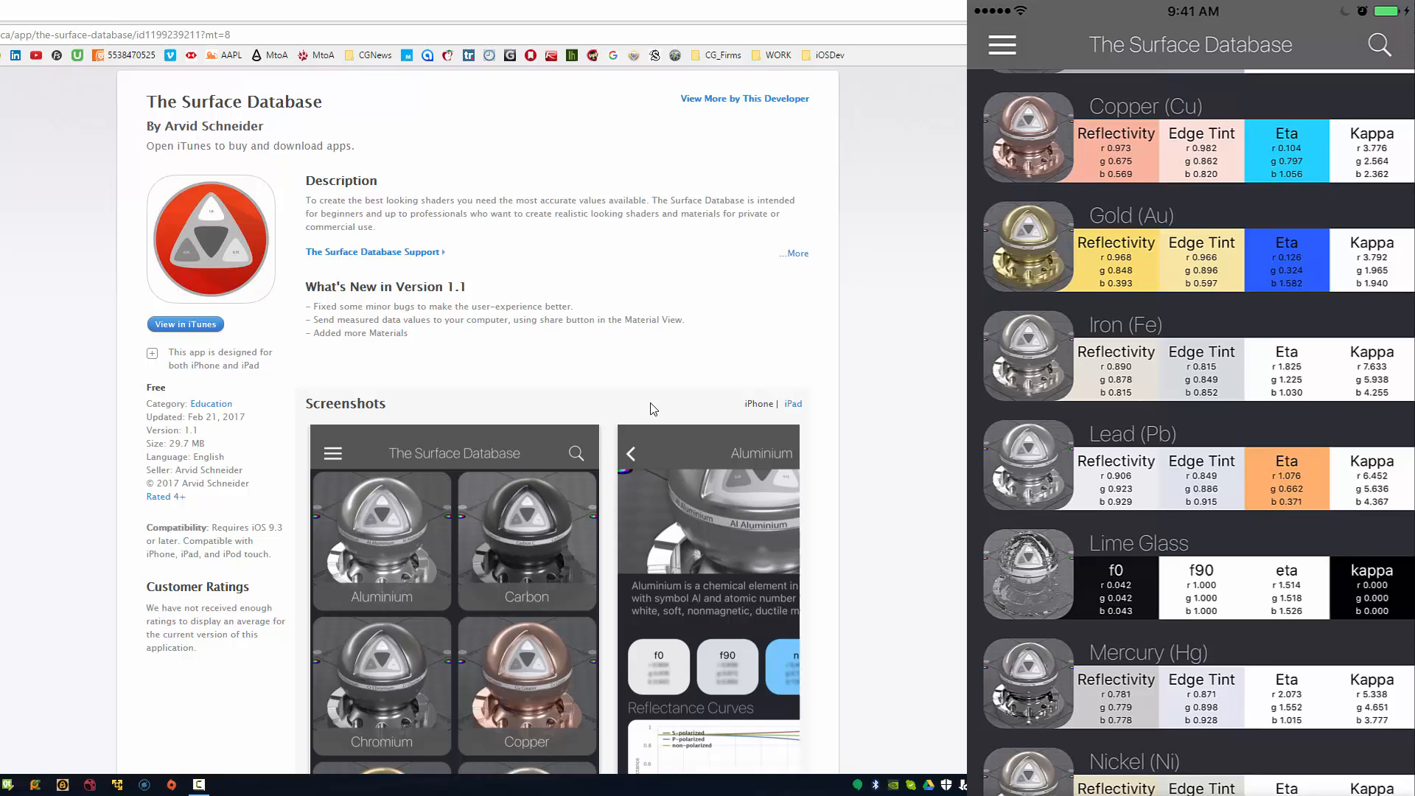
scroll("down", 3)
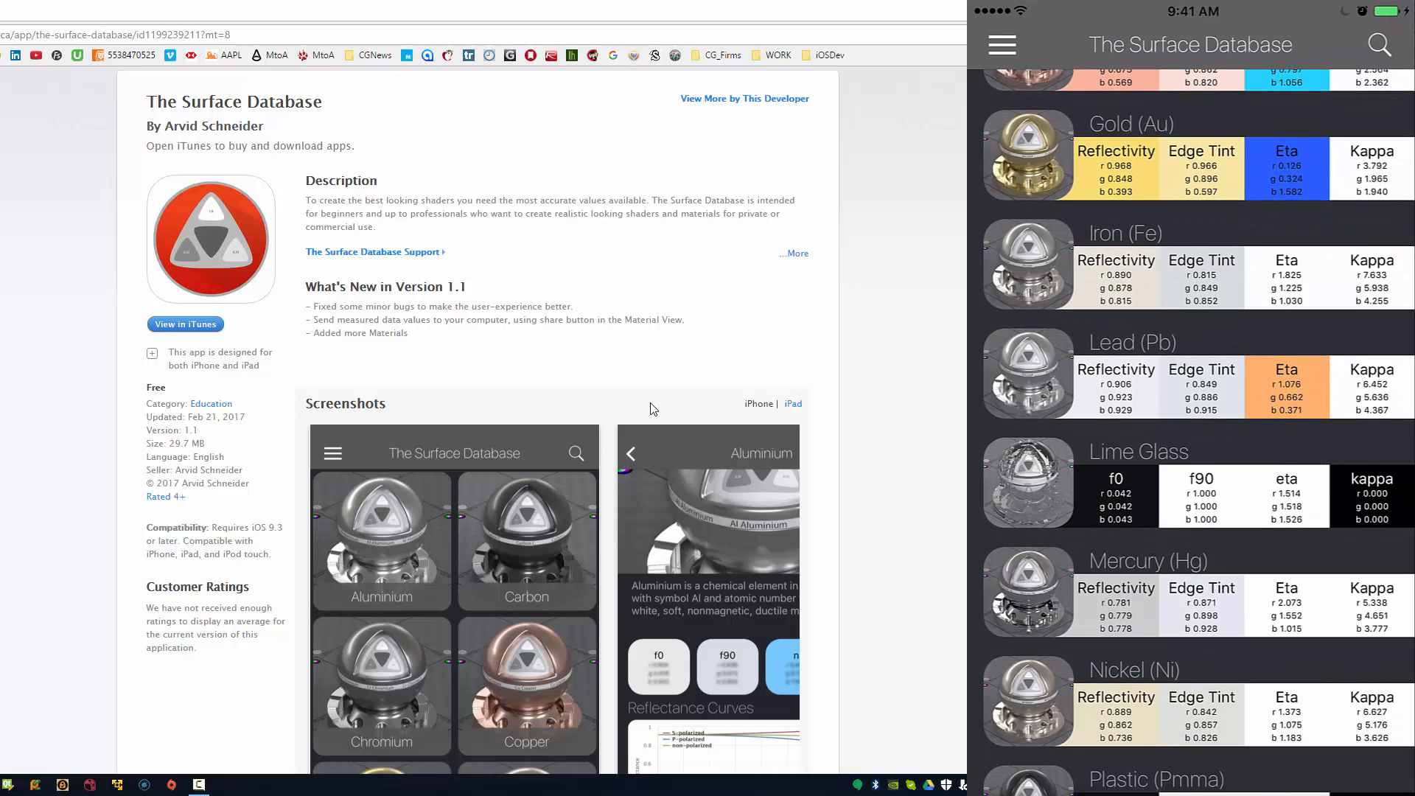
scroll("down", 3)
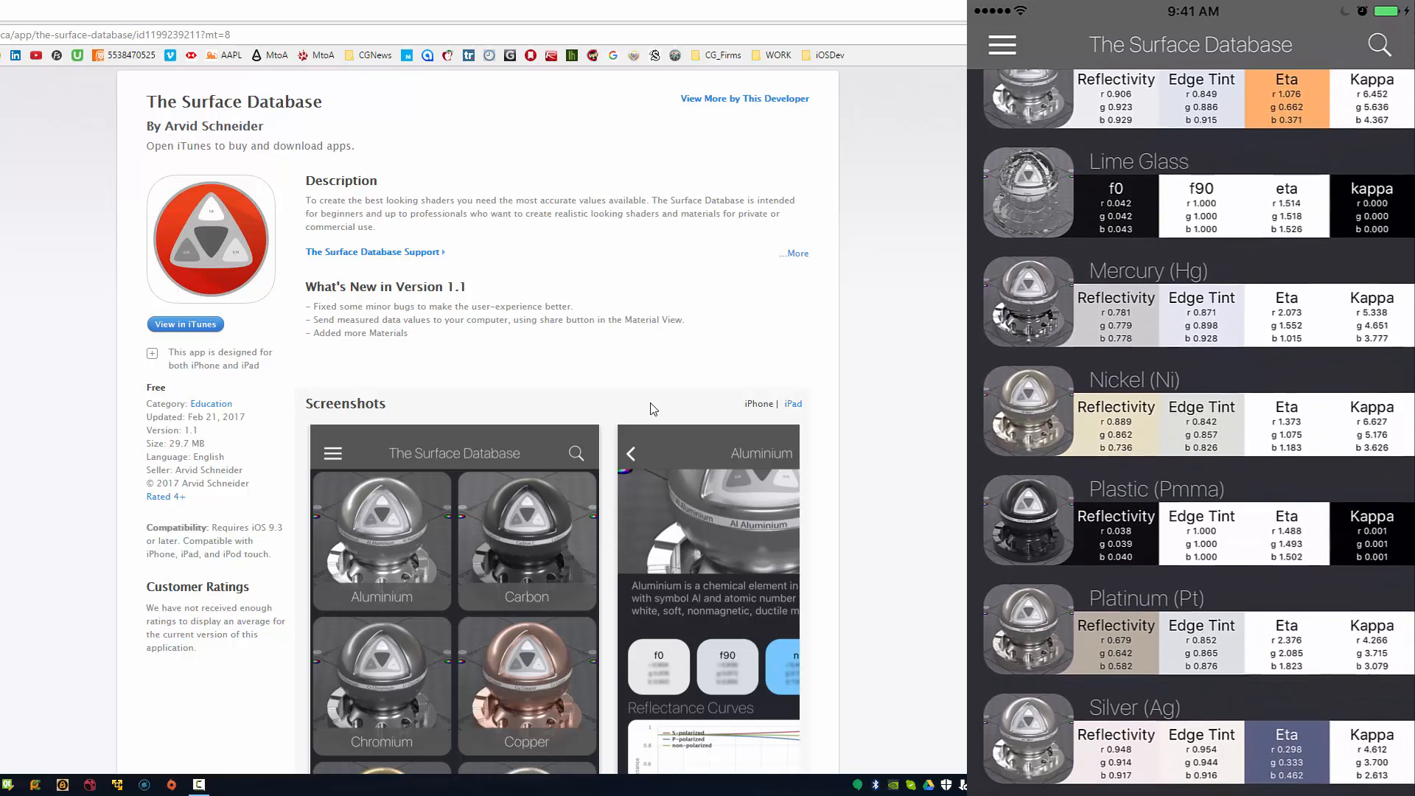
scroll("down", 3)
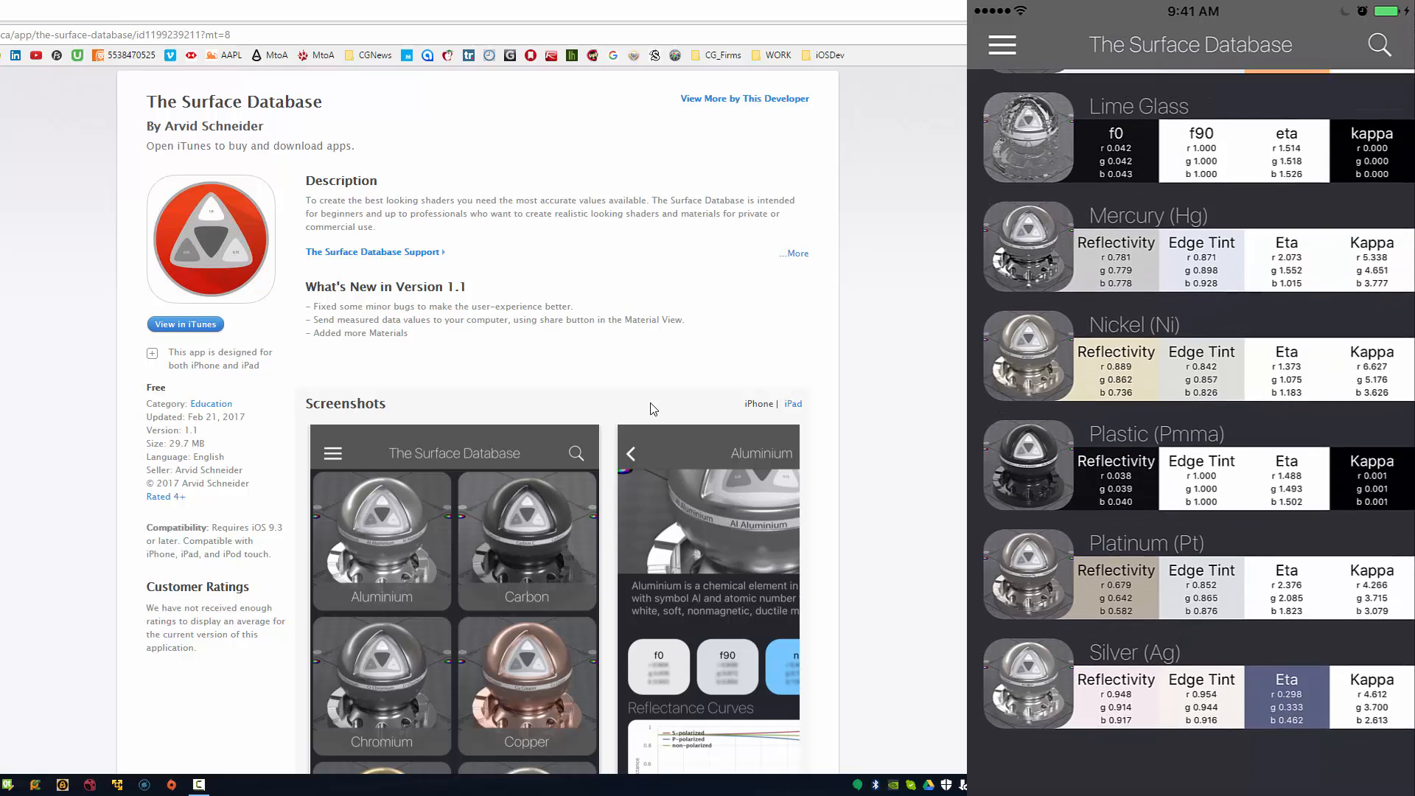
scroll("up", 3)
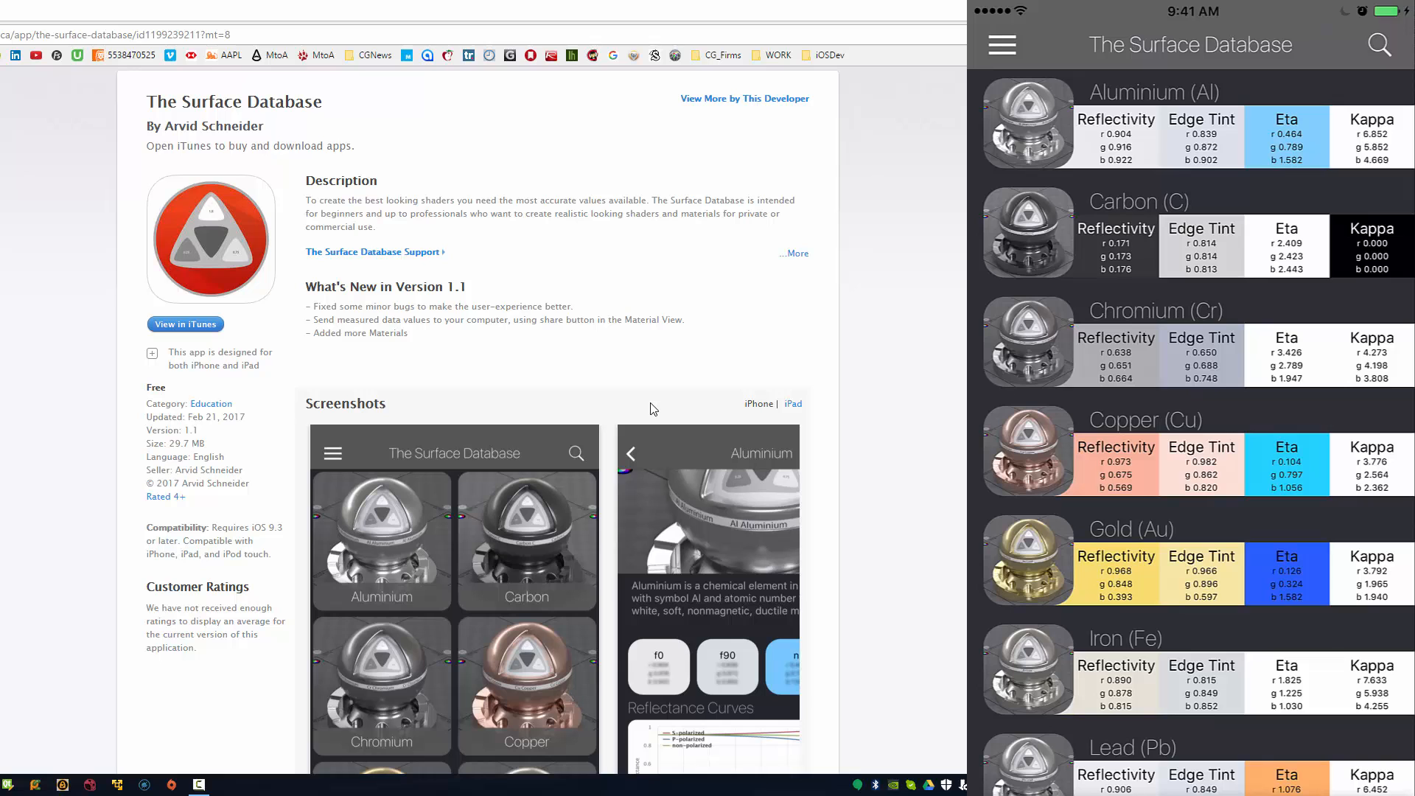
- Turn Friendly Mode off to show f0, f90, n, k, then back on
left_click(1001, 44)
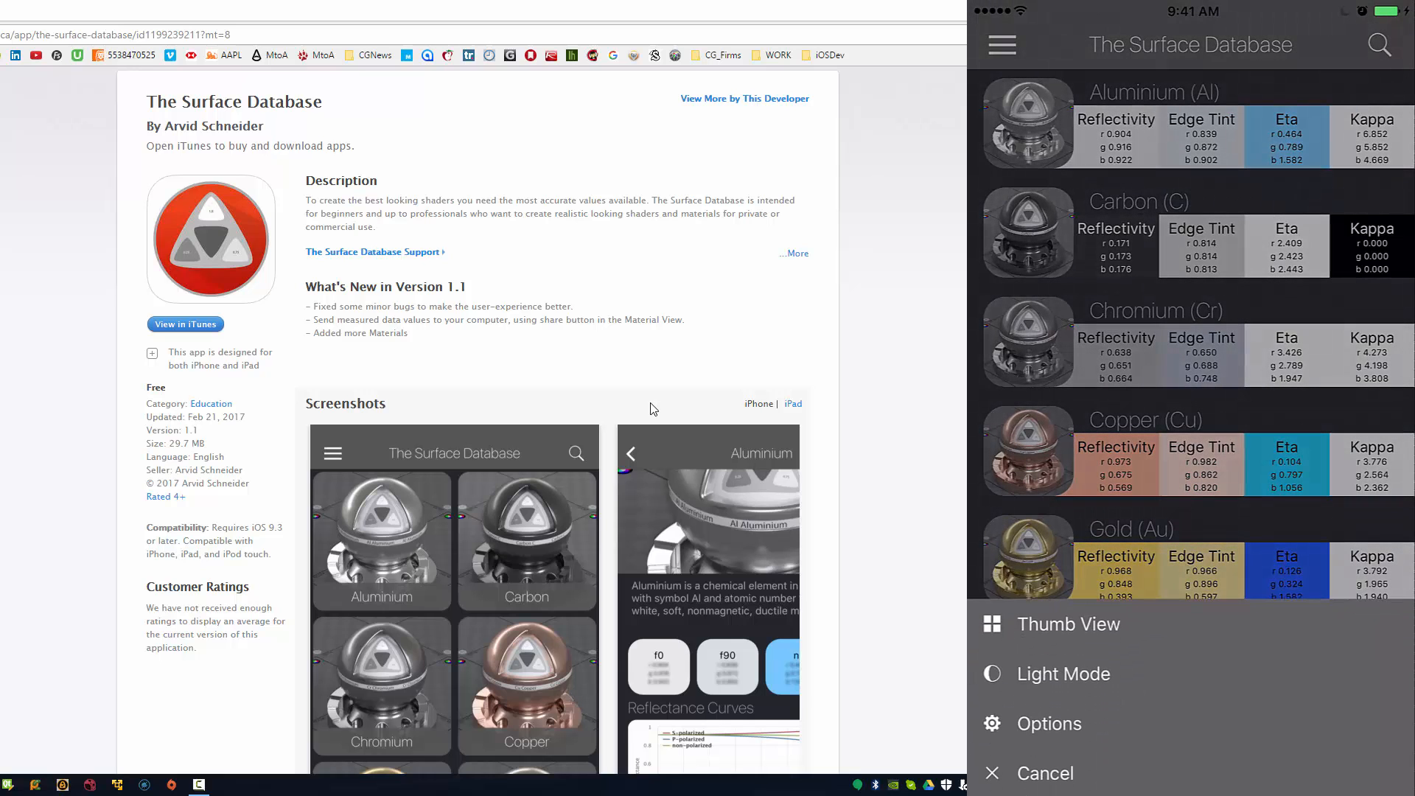
left_click(1048, 724)
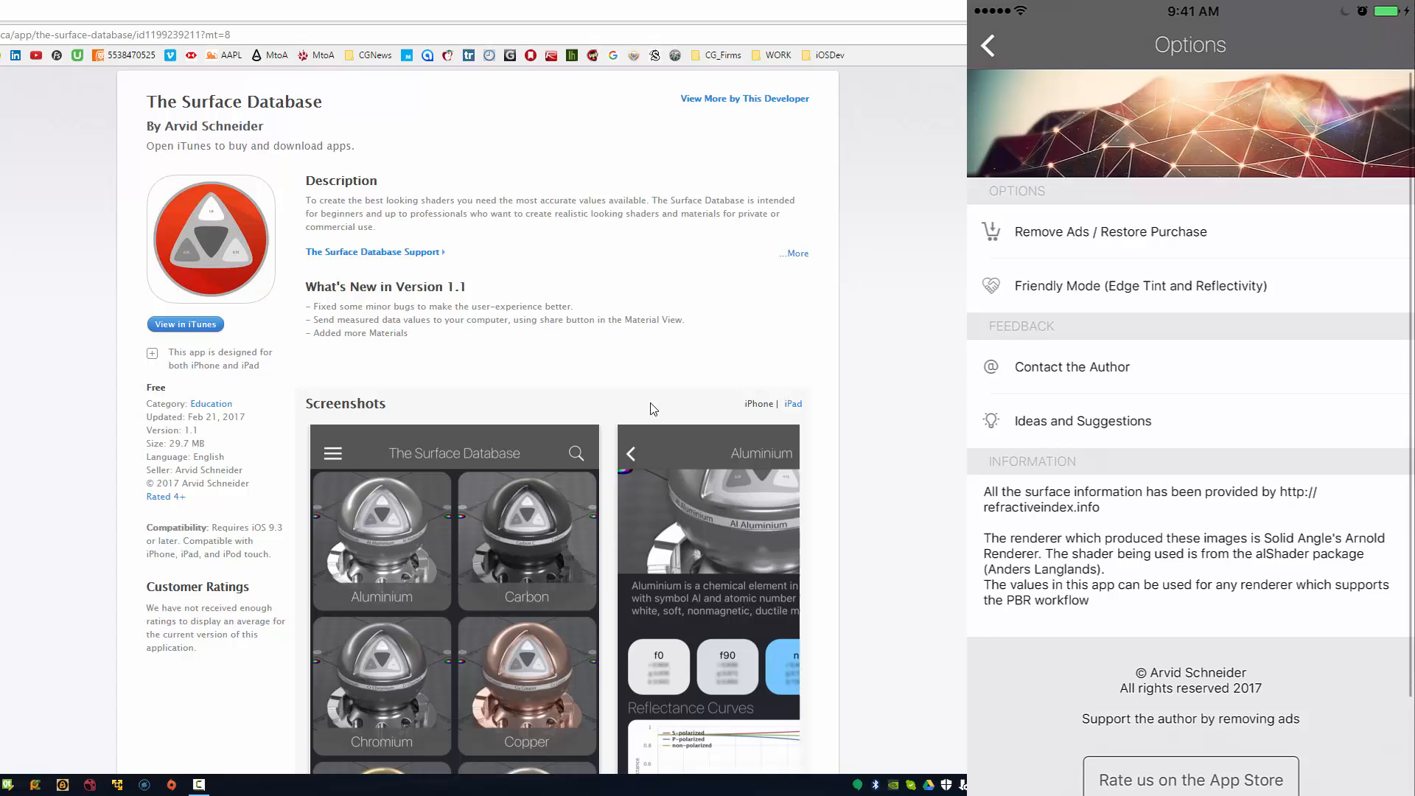
left_click(987, 45)
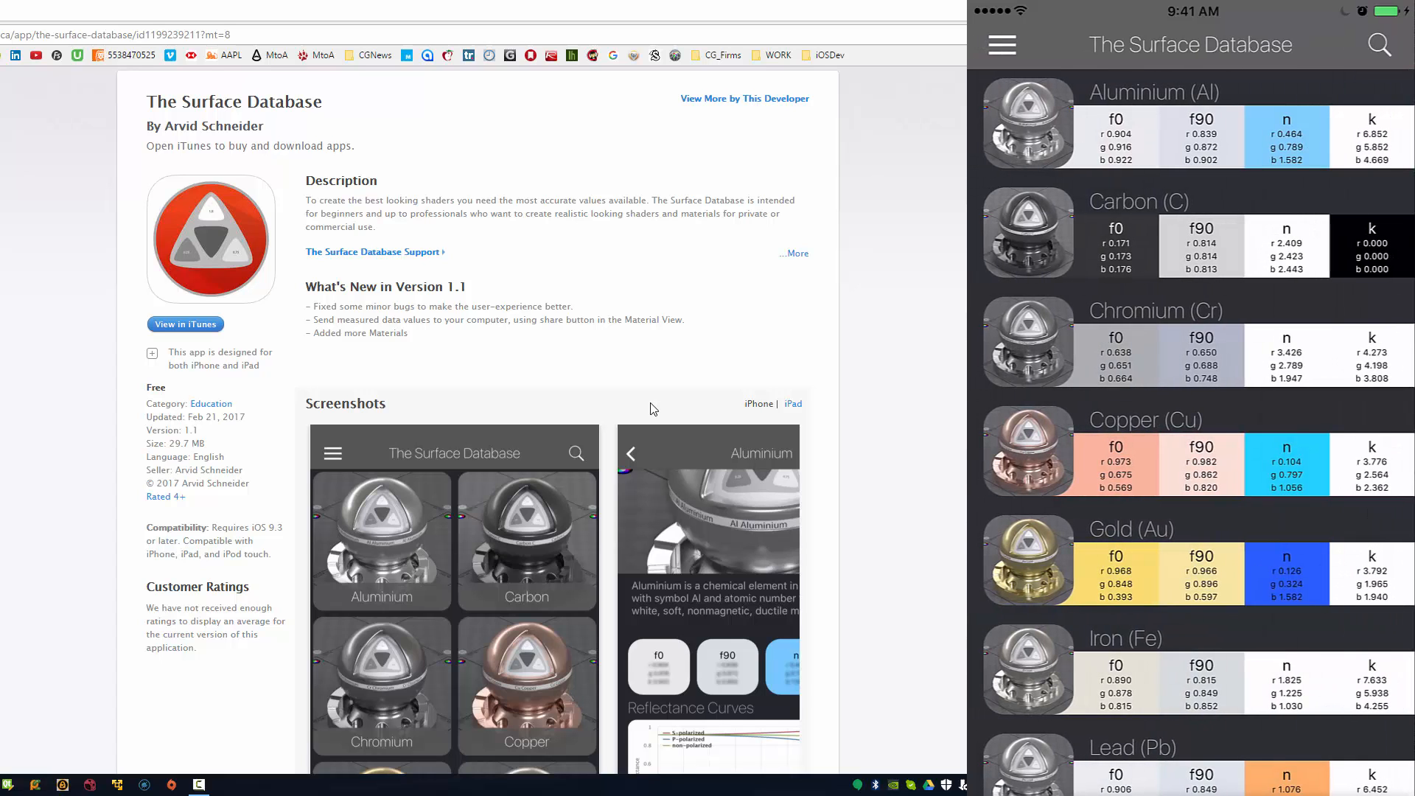
scroll("down", 3)
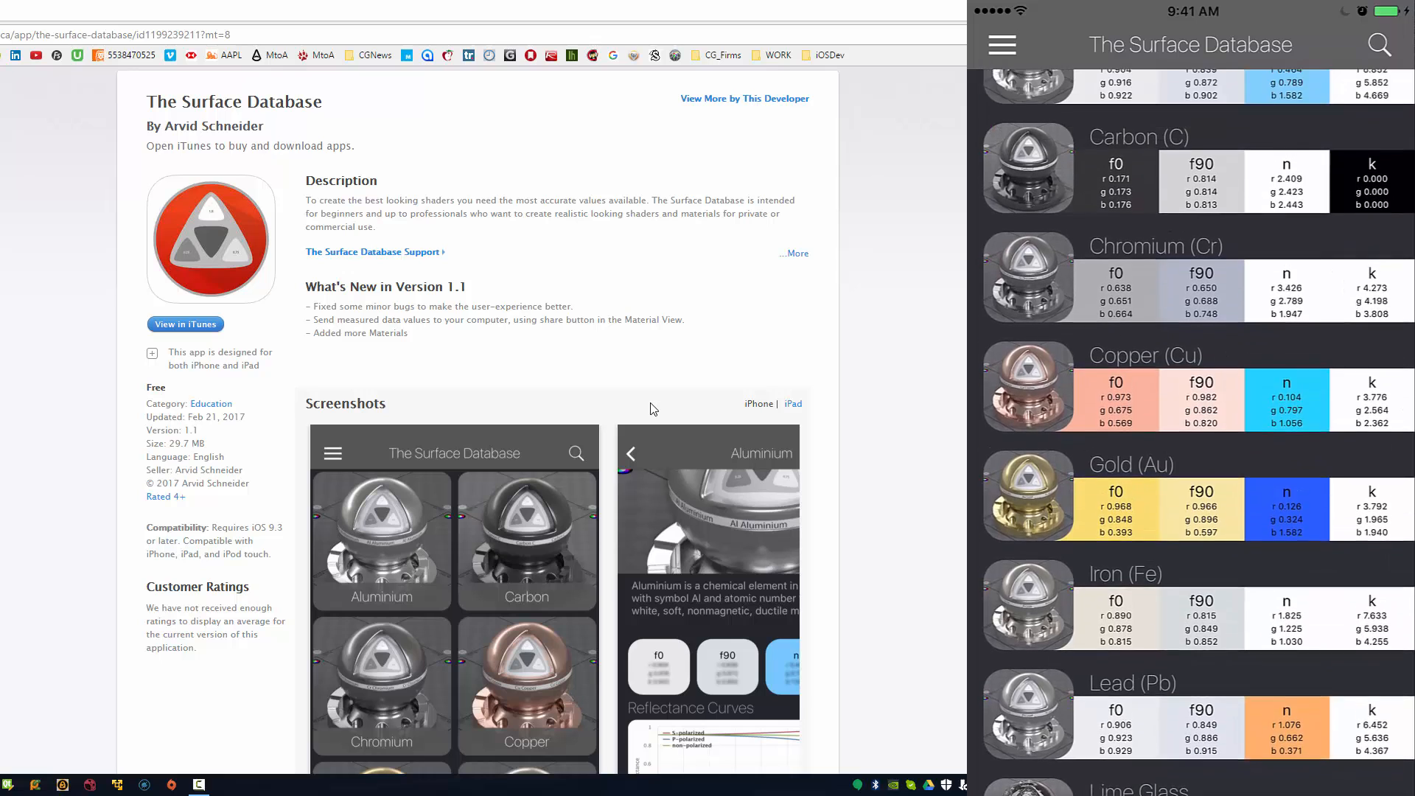
scroll("up", 3)
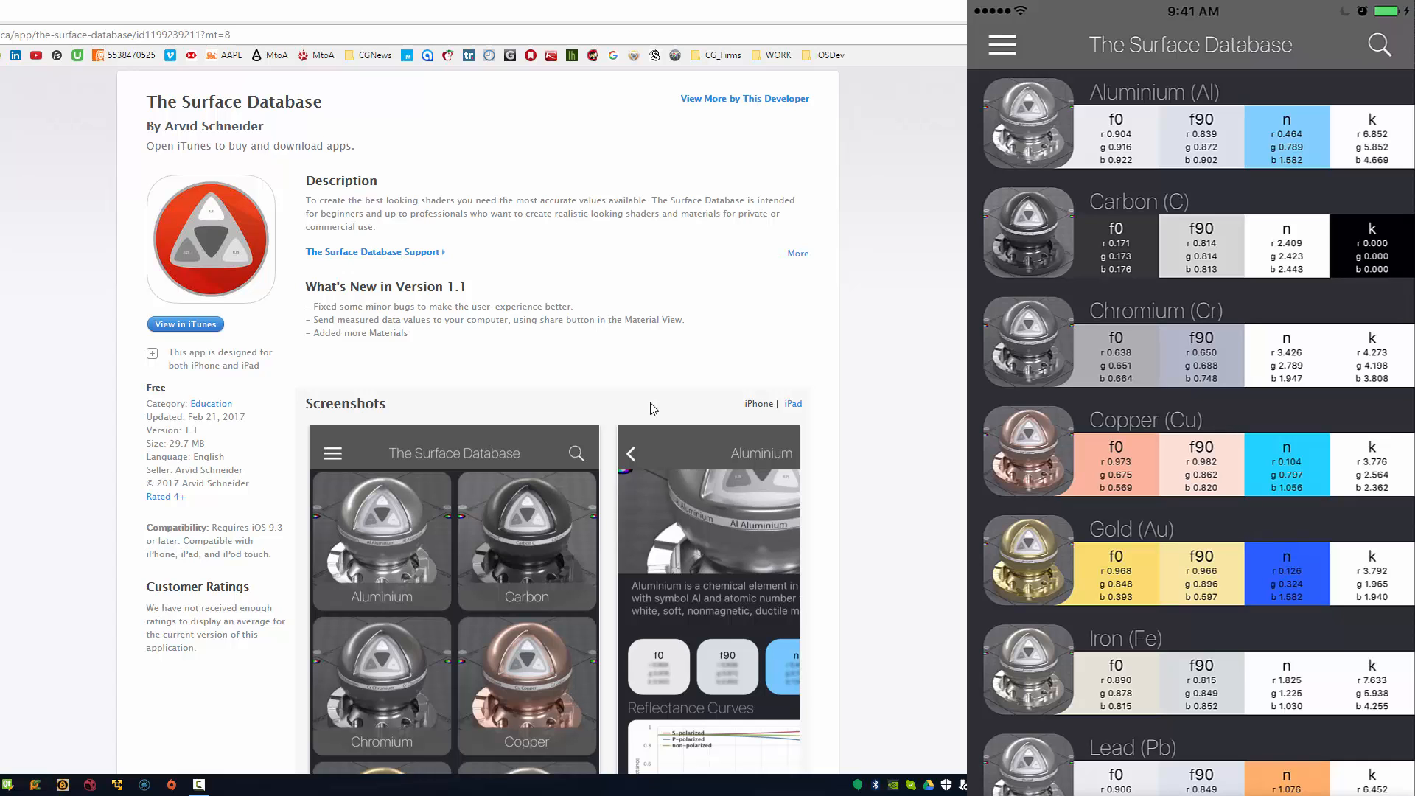
left_click(1002, 44)
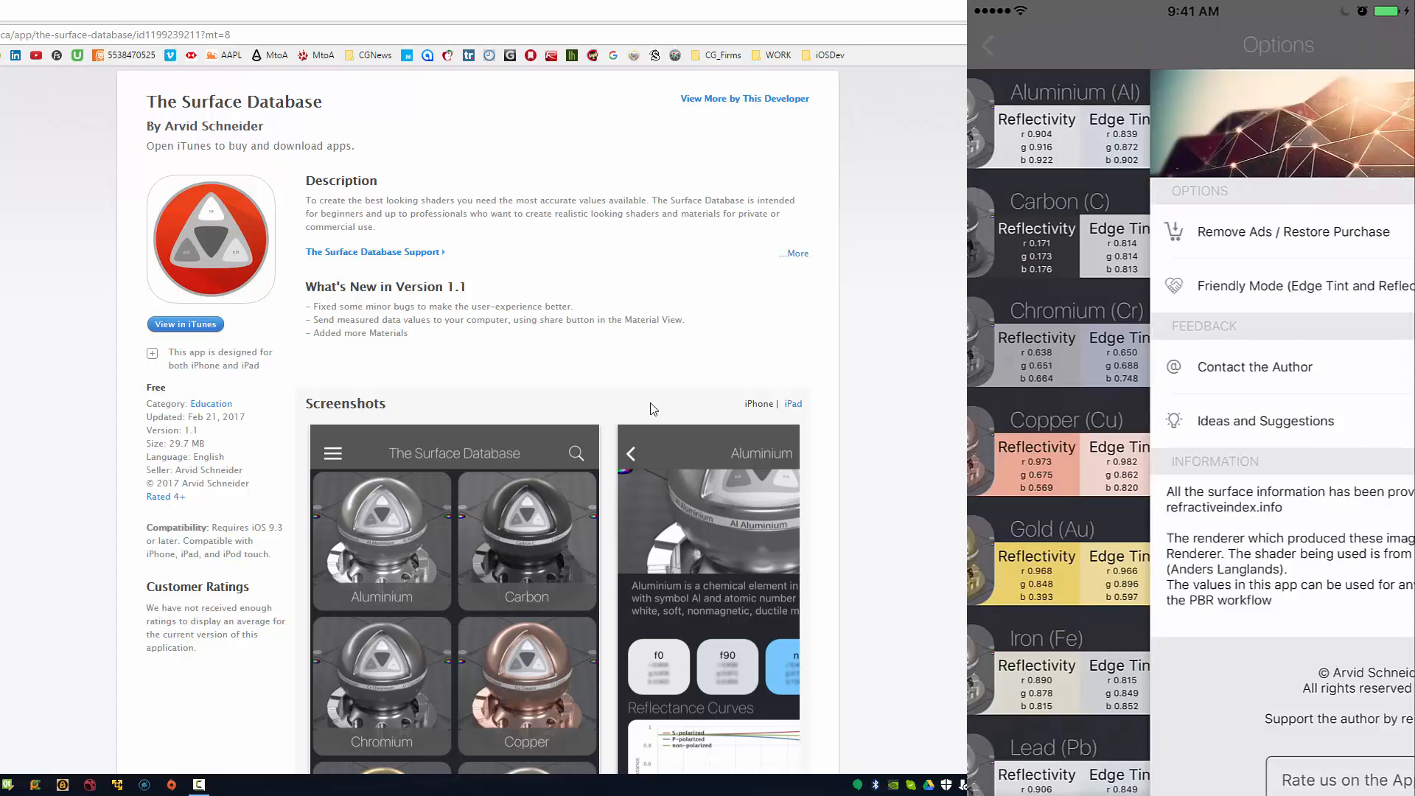
left_click(987, 44)
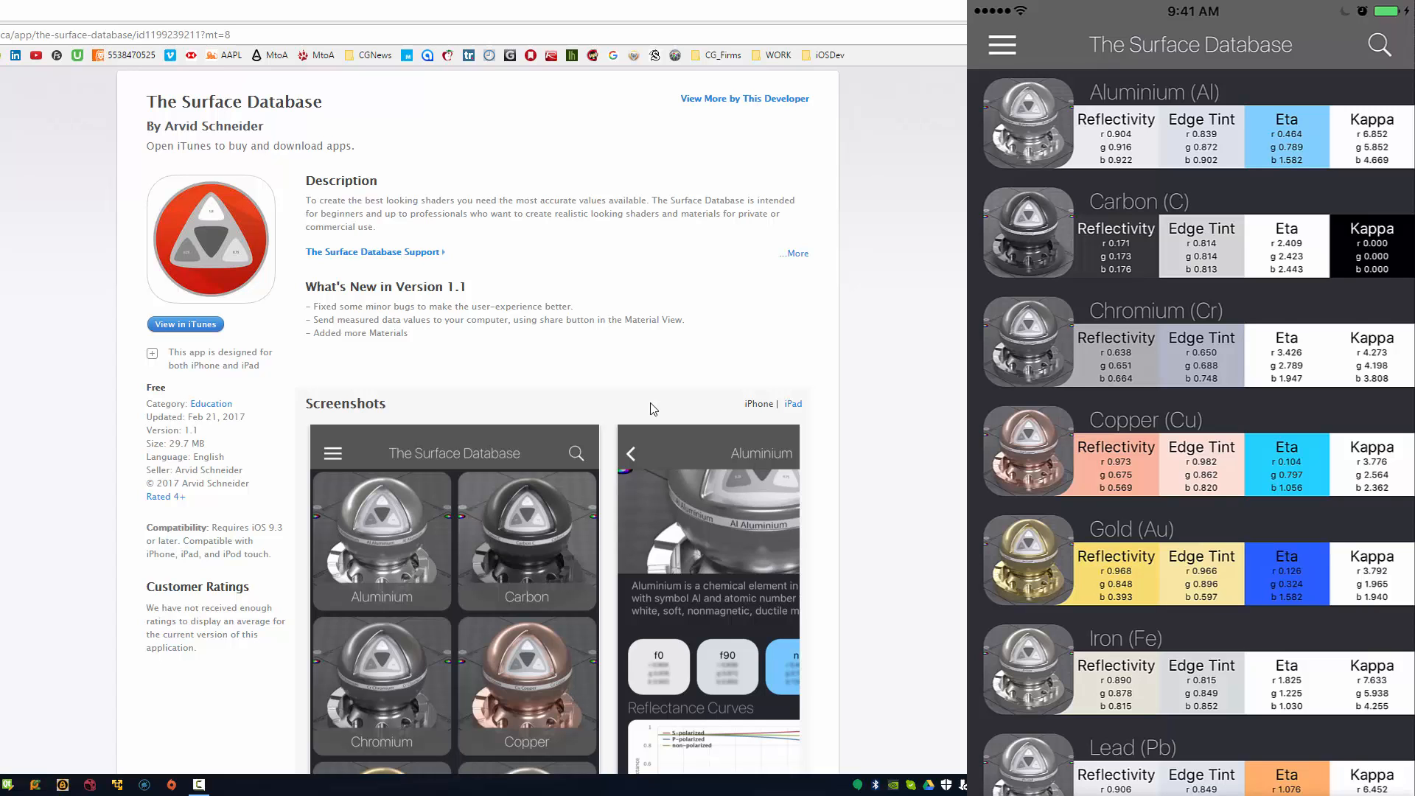
- Open Nickel and scroll through its values, reflectance curves and reference photo
scroll("down", 3)
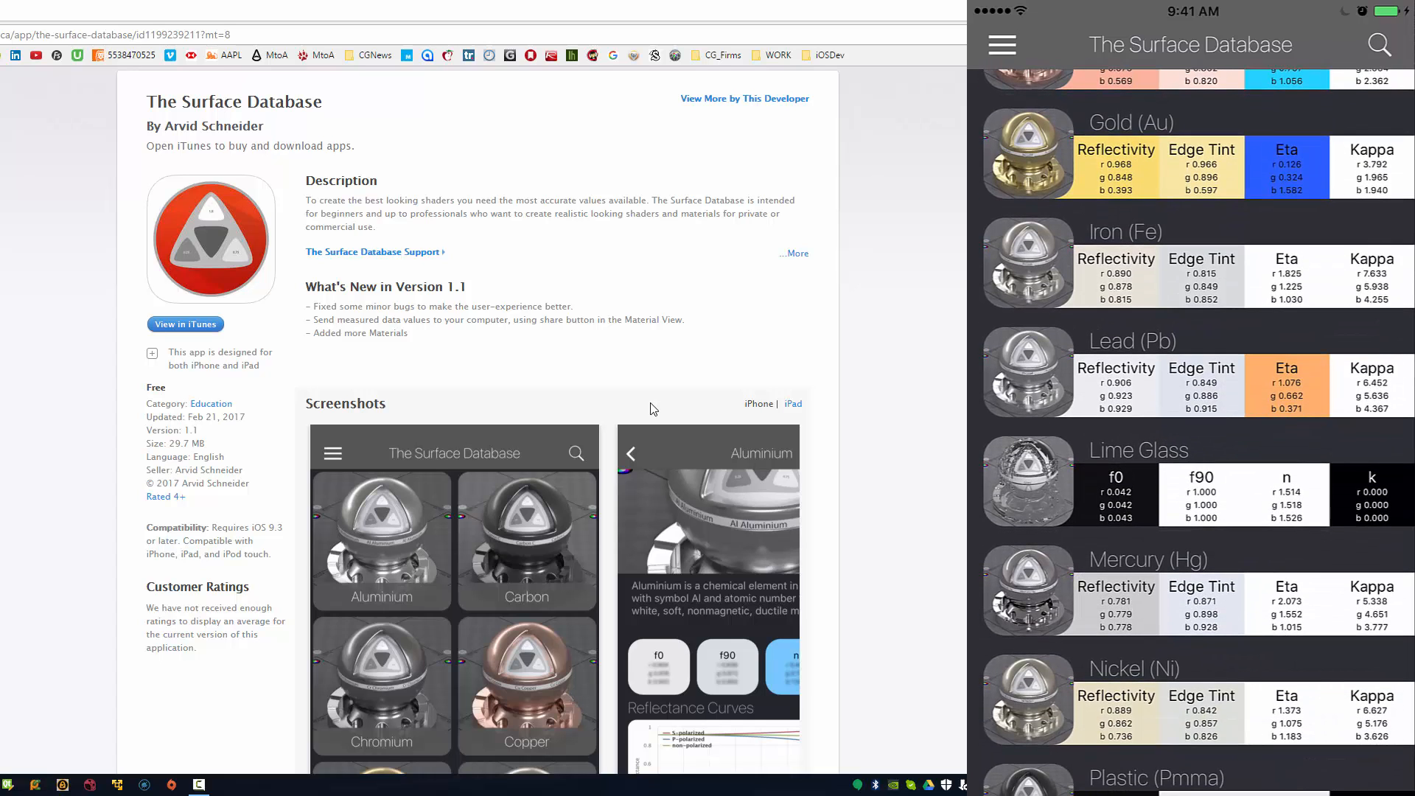
left_click(1379, 45)
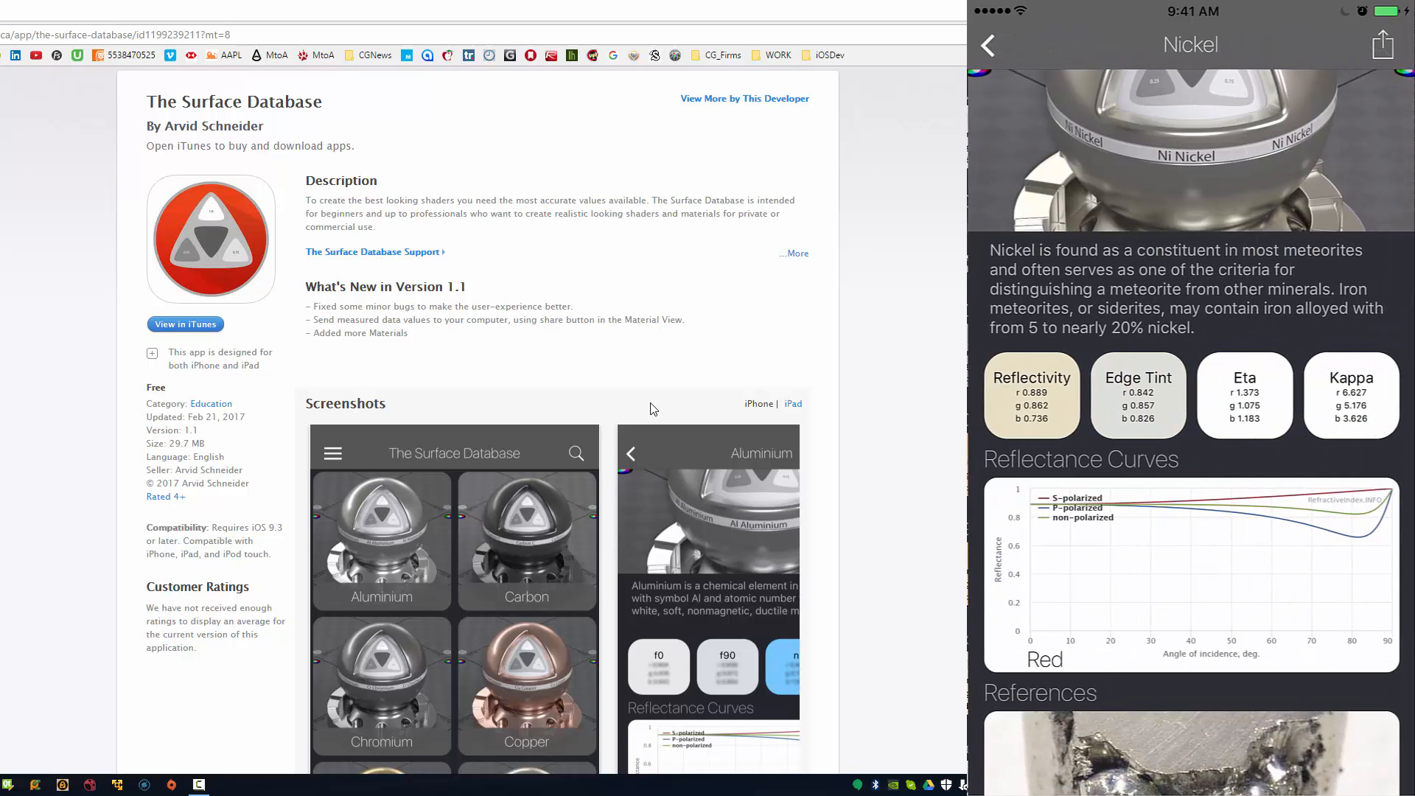
scroll("up", 3)
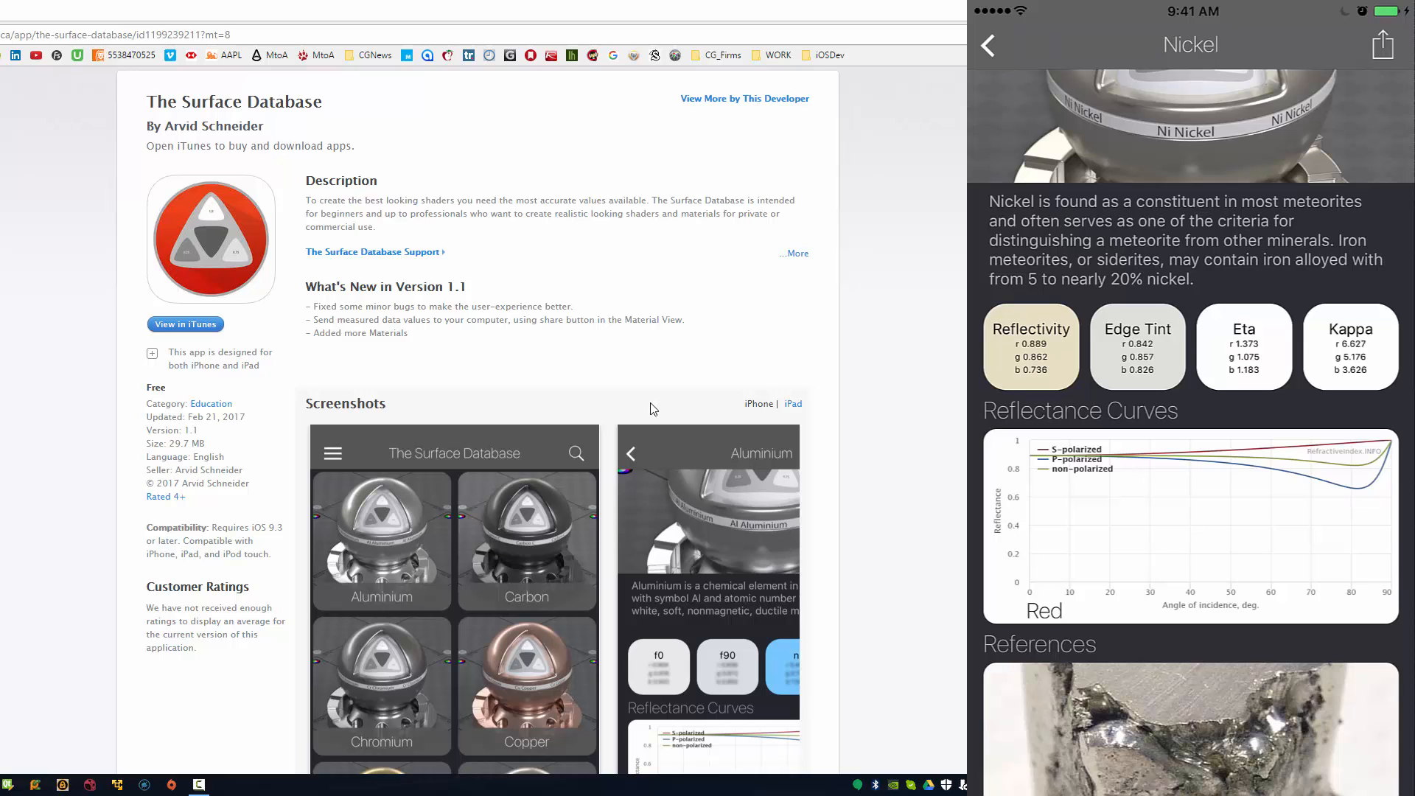
scroll("down", 3)
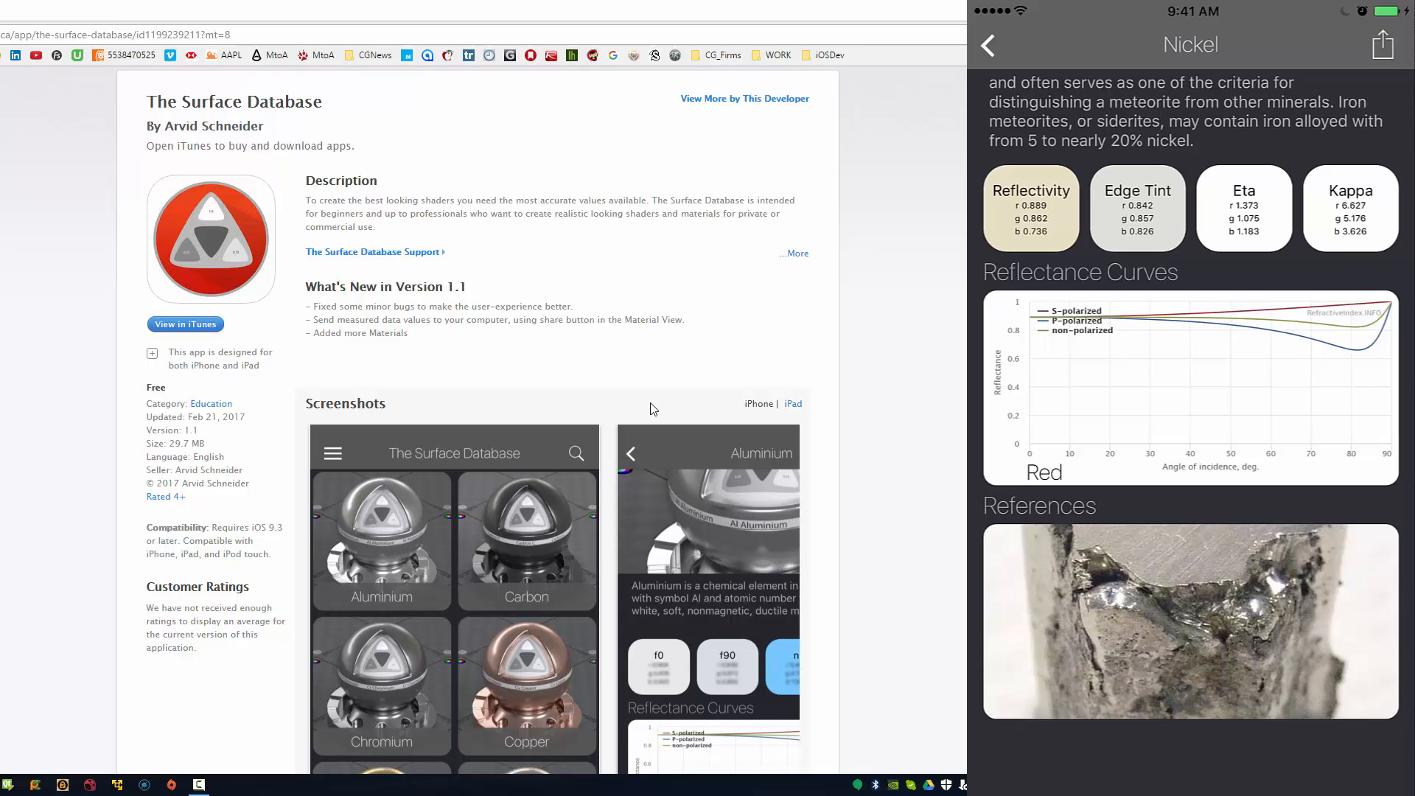
- Swipe Nickel's Reflectance Curves chart to the Blue channel and return to the render
scroll("up", 3)
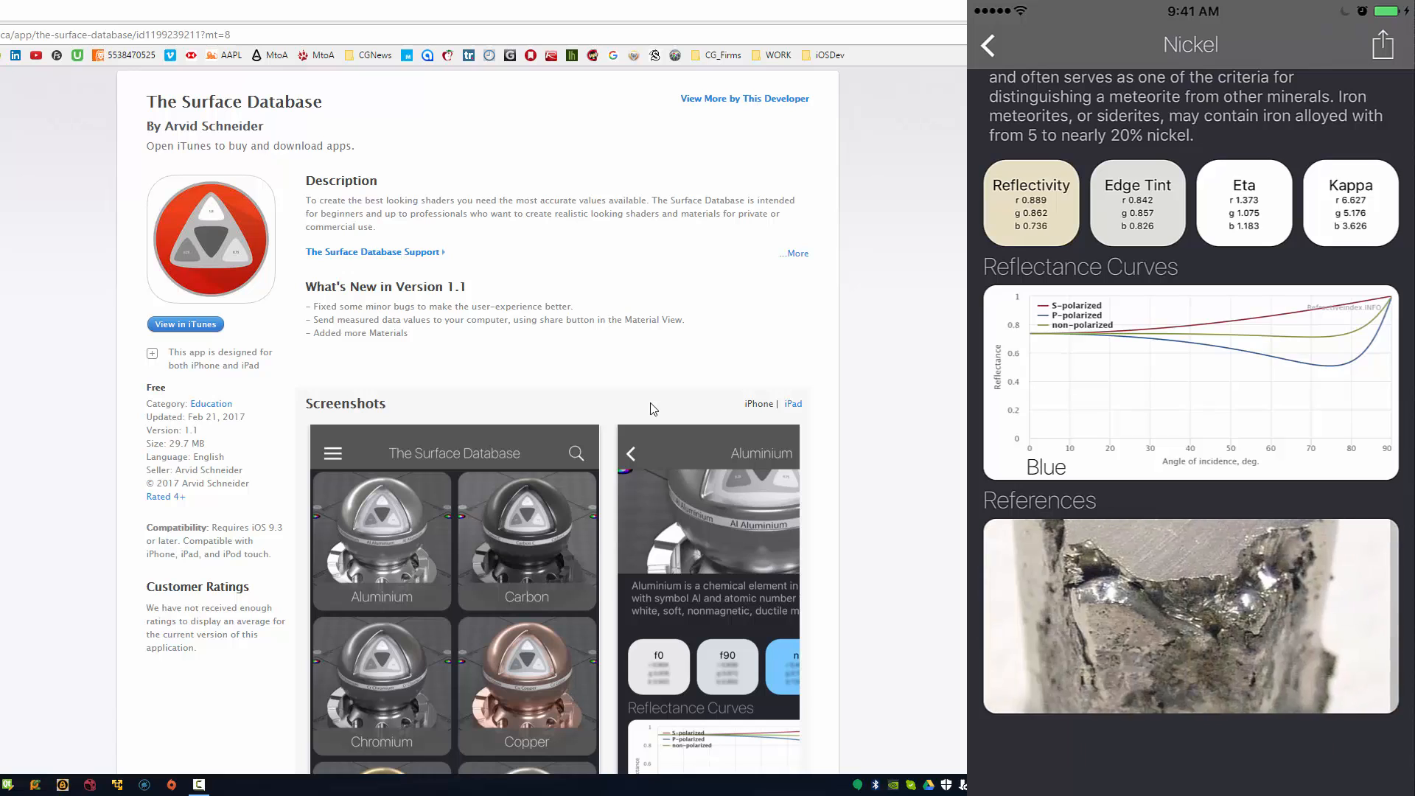
scroll("up", 3)
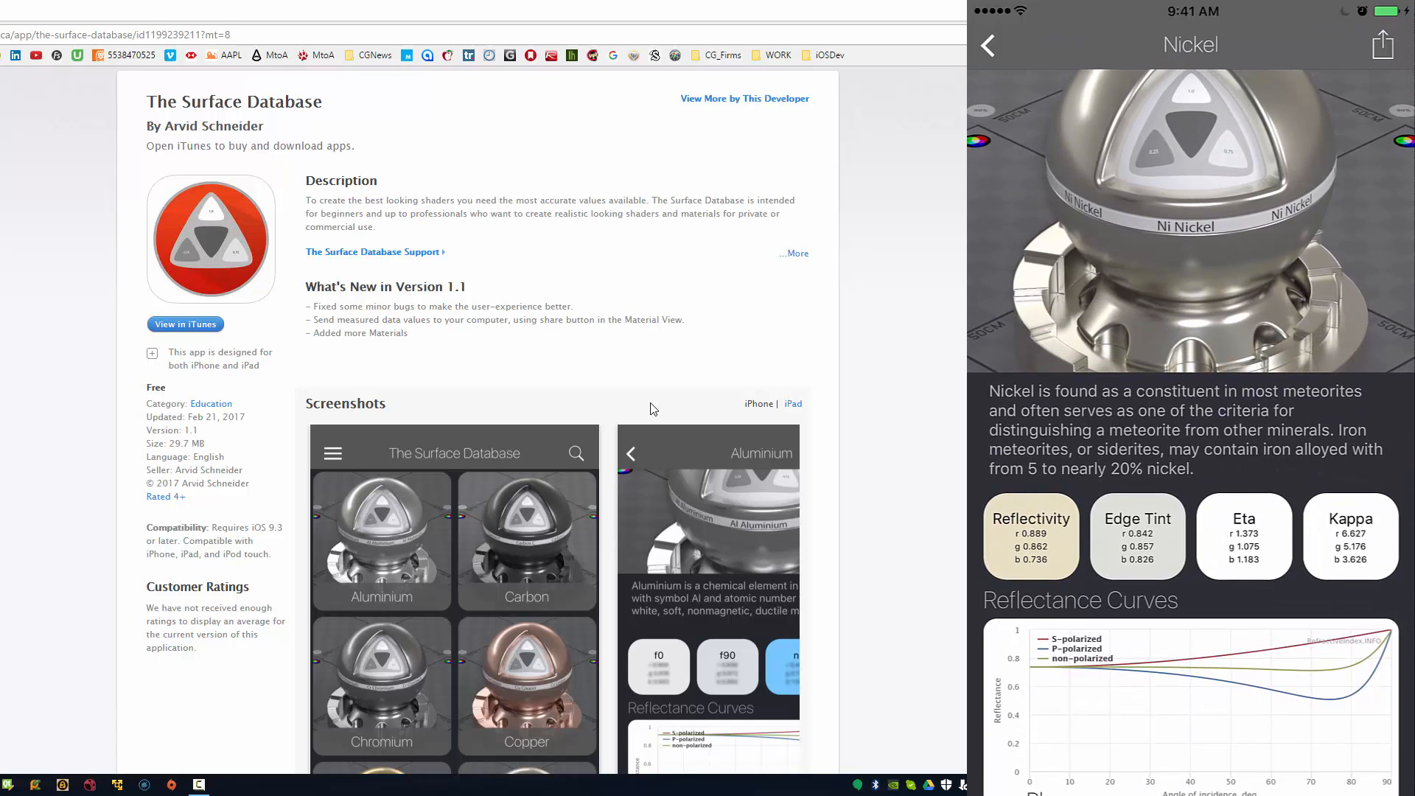
scroll("down", 3)
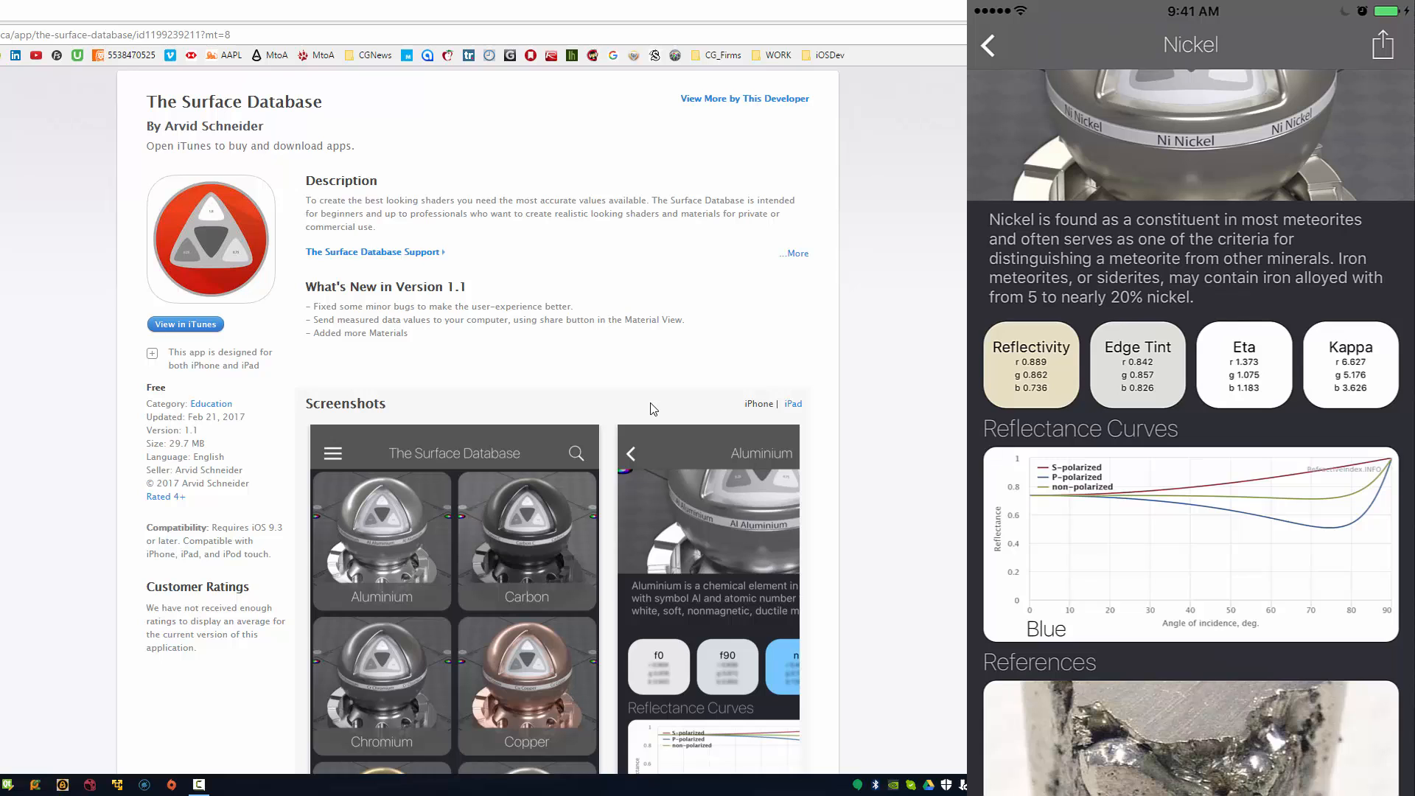
left_click(1383, 44)
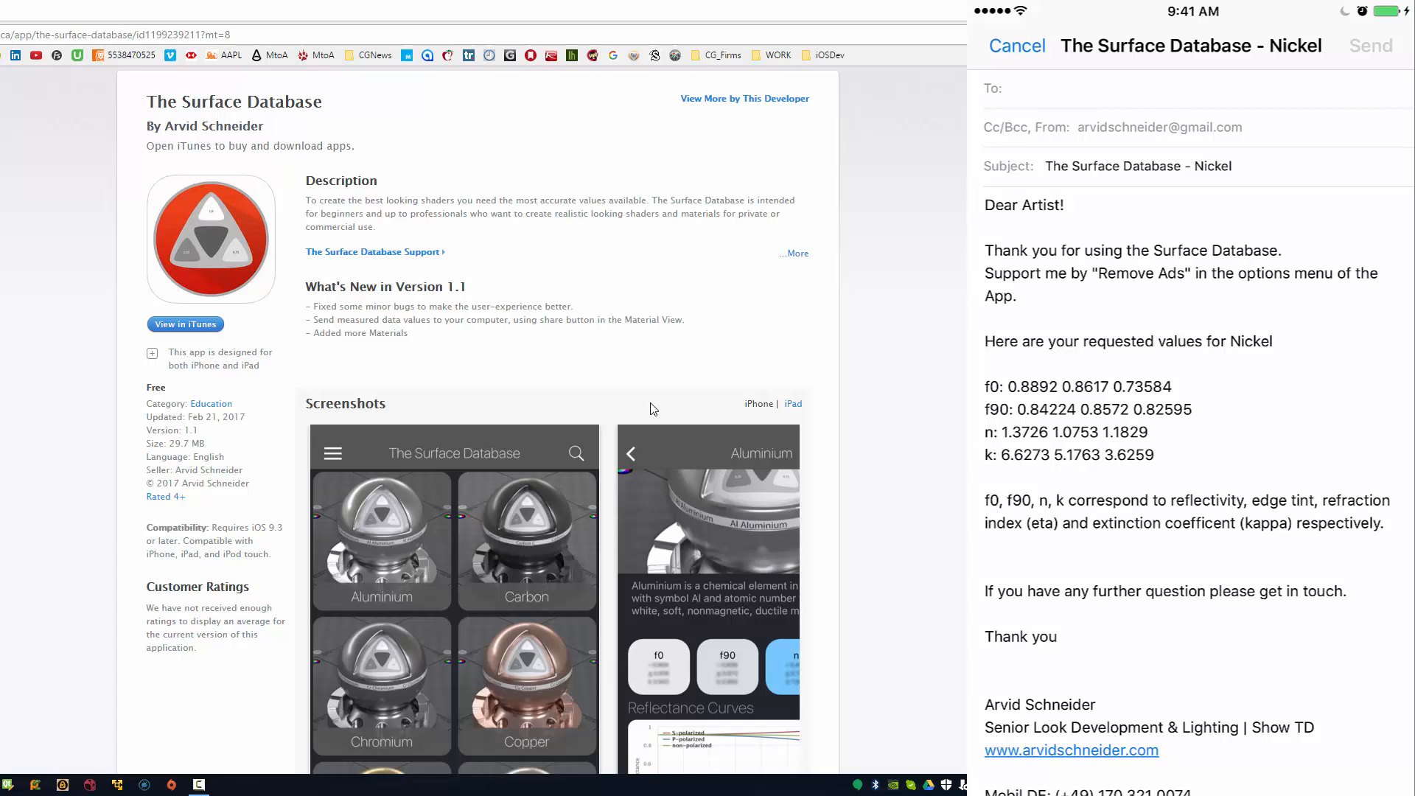
left_click(1016, 45)
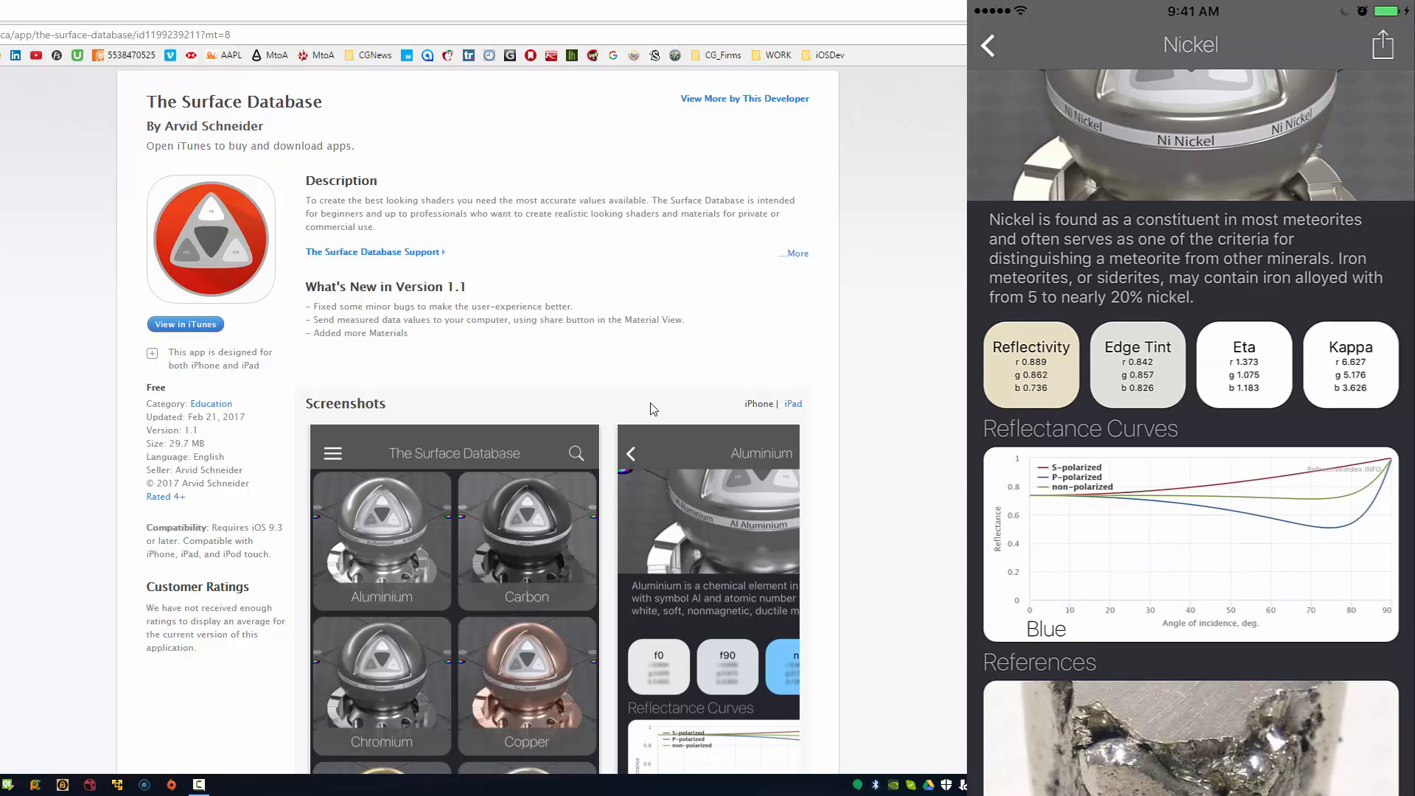
- Go back to the materials list and turn on the light theme
left_click(988, 45)
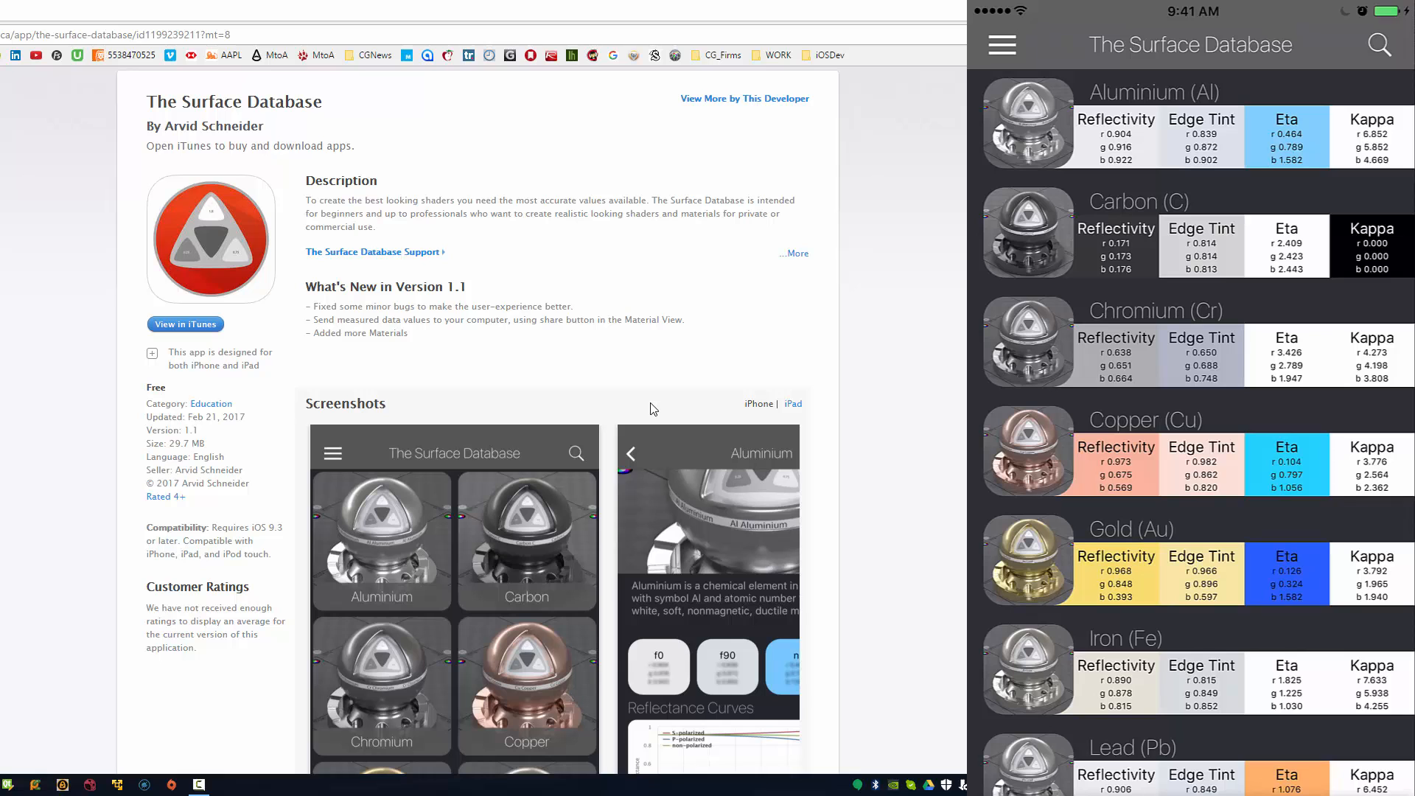
left_click(1001, 45)
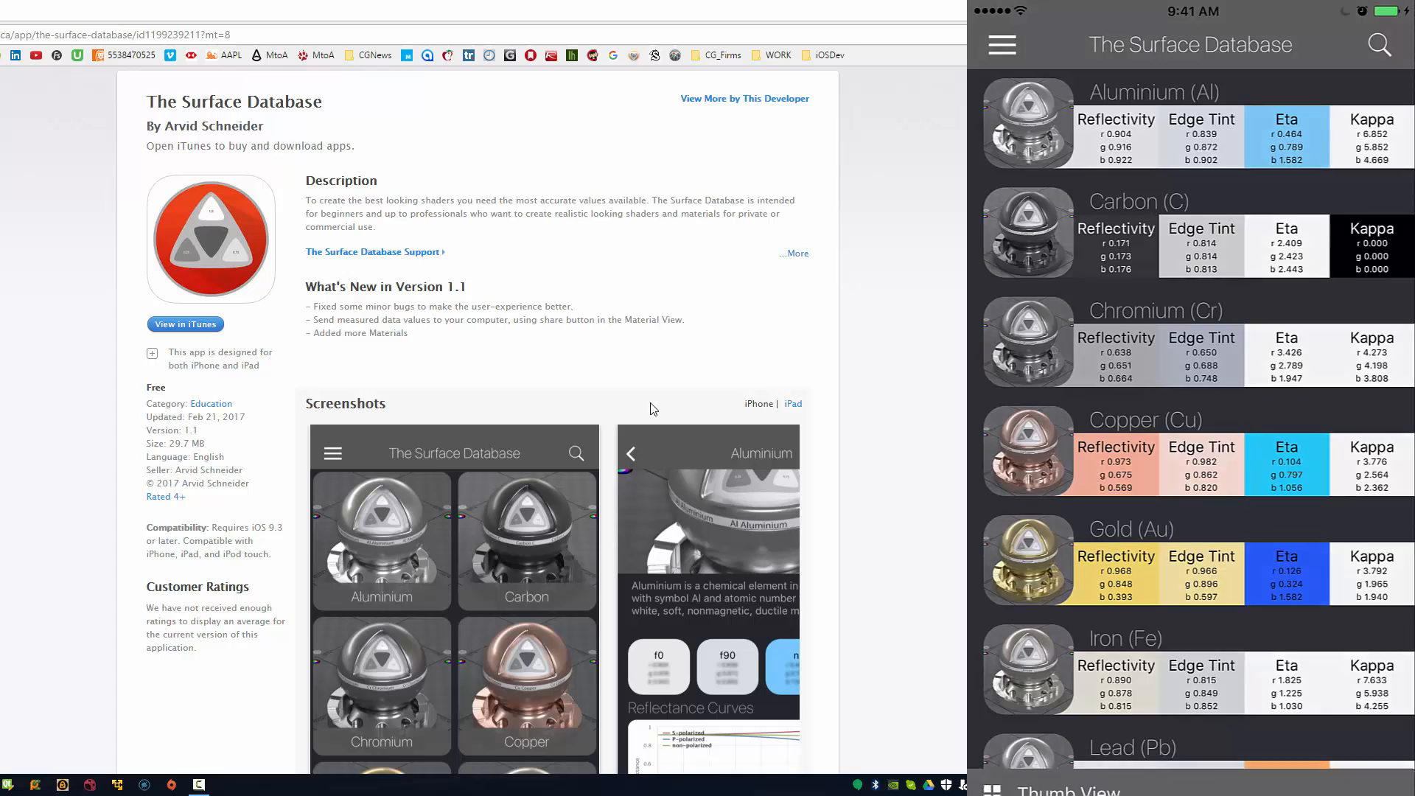
scroll("down", 3)
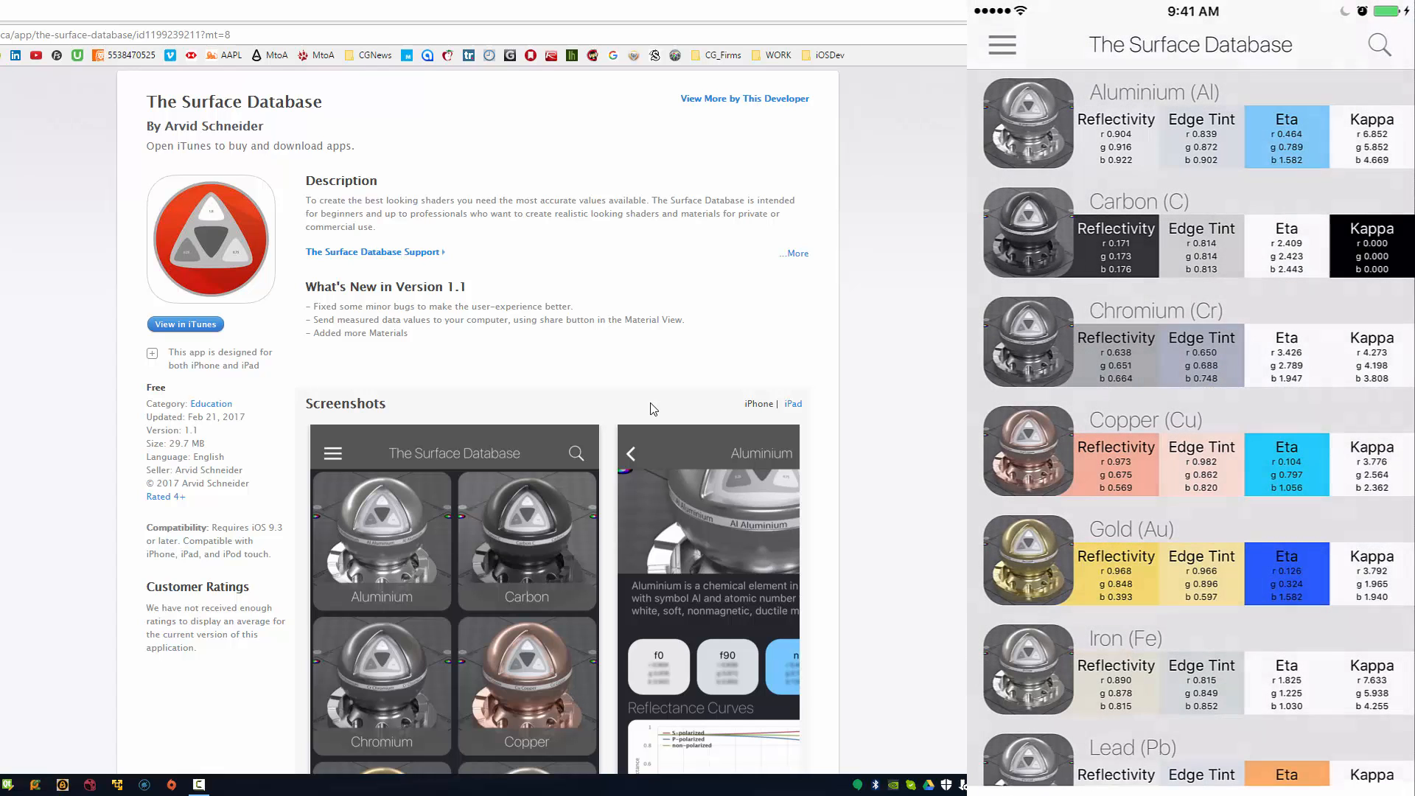
scroll("down", 3)
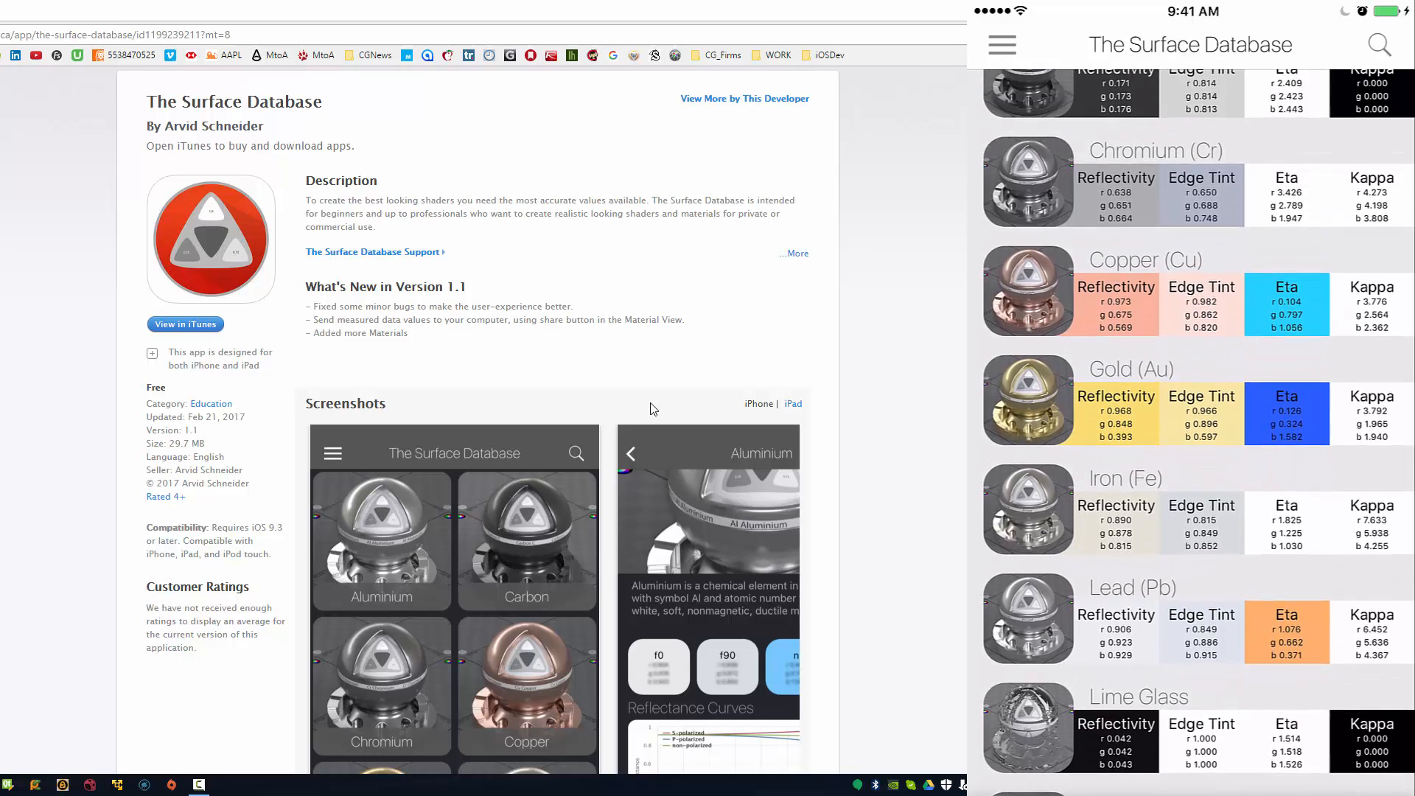
scroll("up", 3)
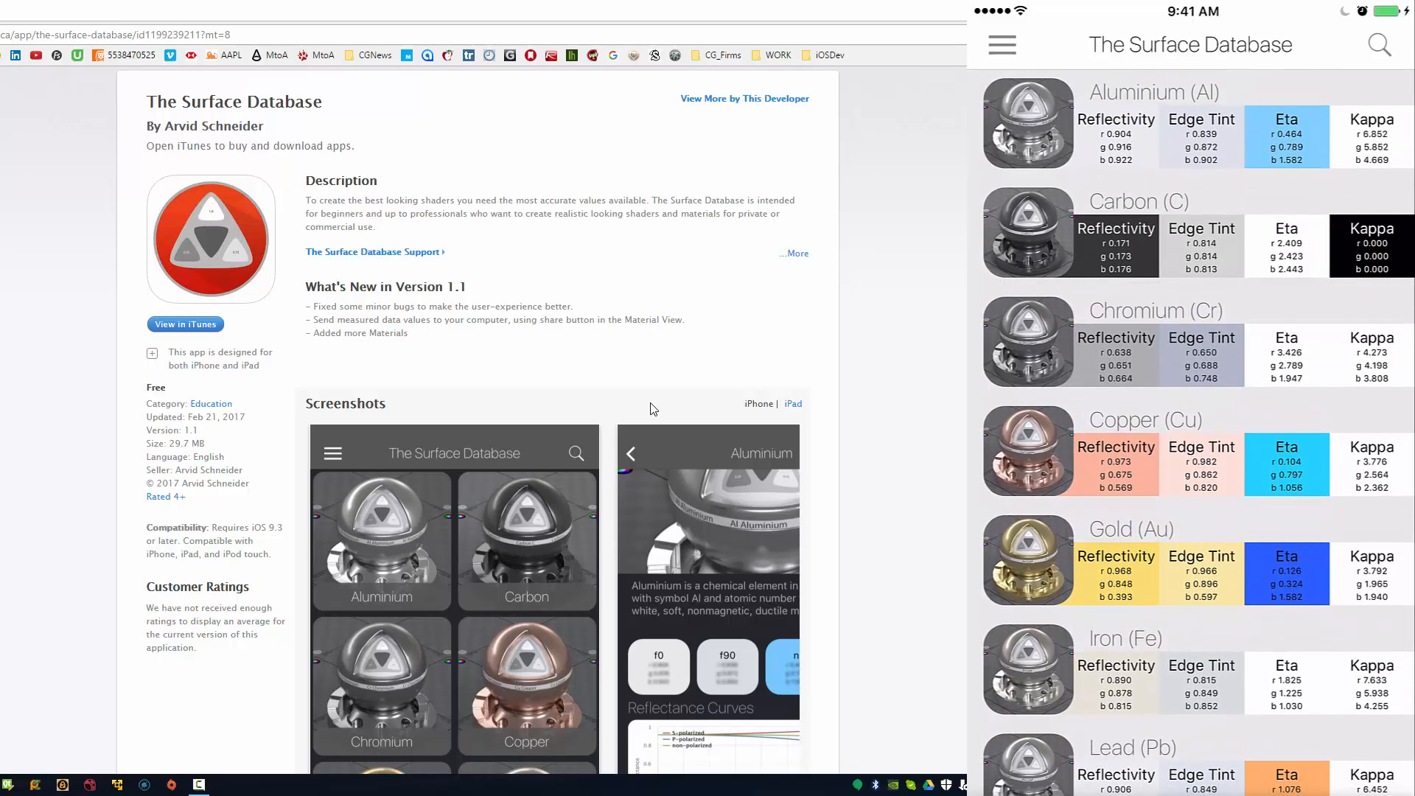
- Search the materials for 'Pla' and open the Plastic page
left_click(1378, 45)
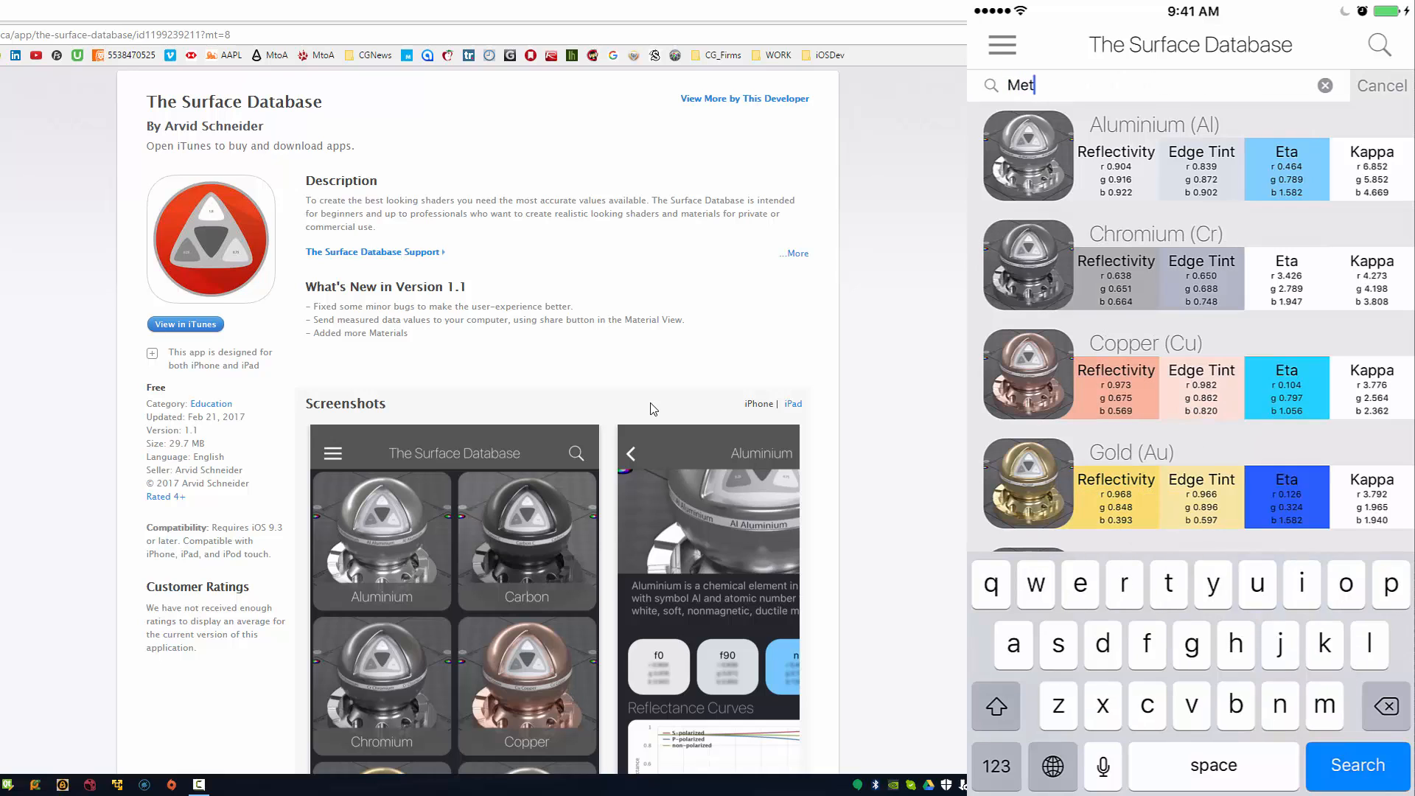
left_click(1387, 706)
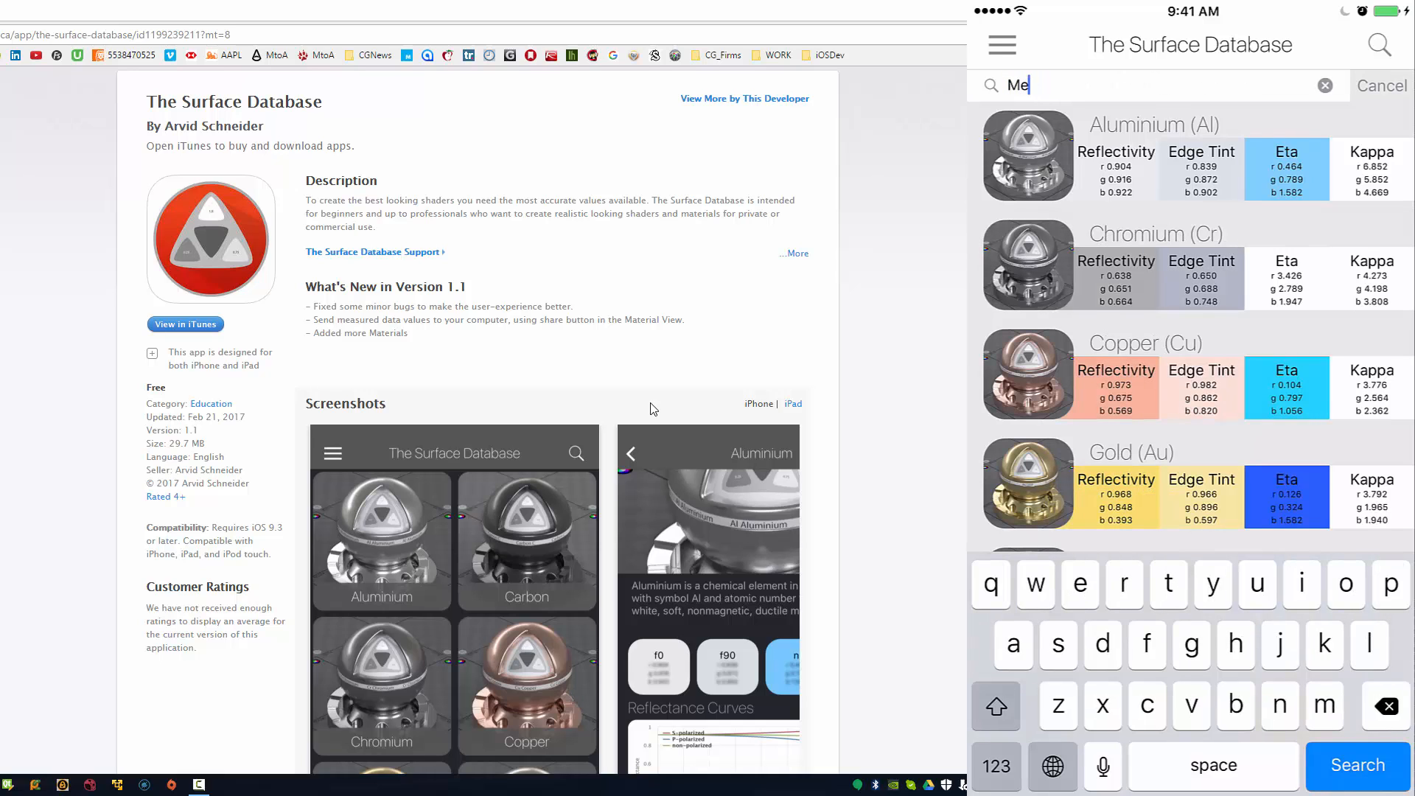
type("Pla")
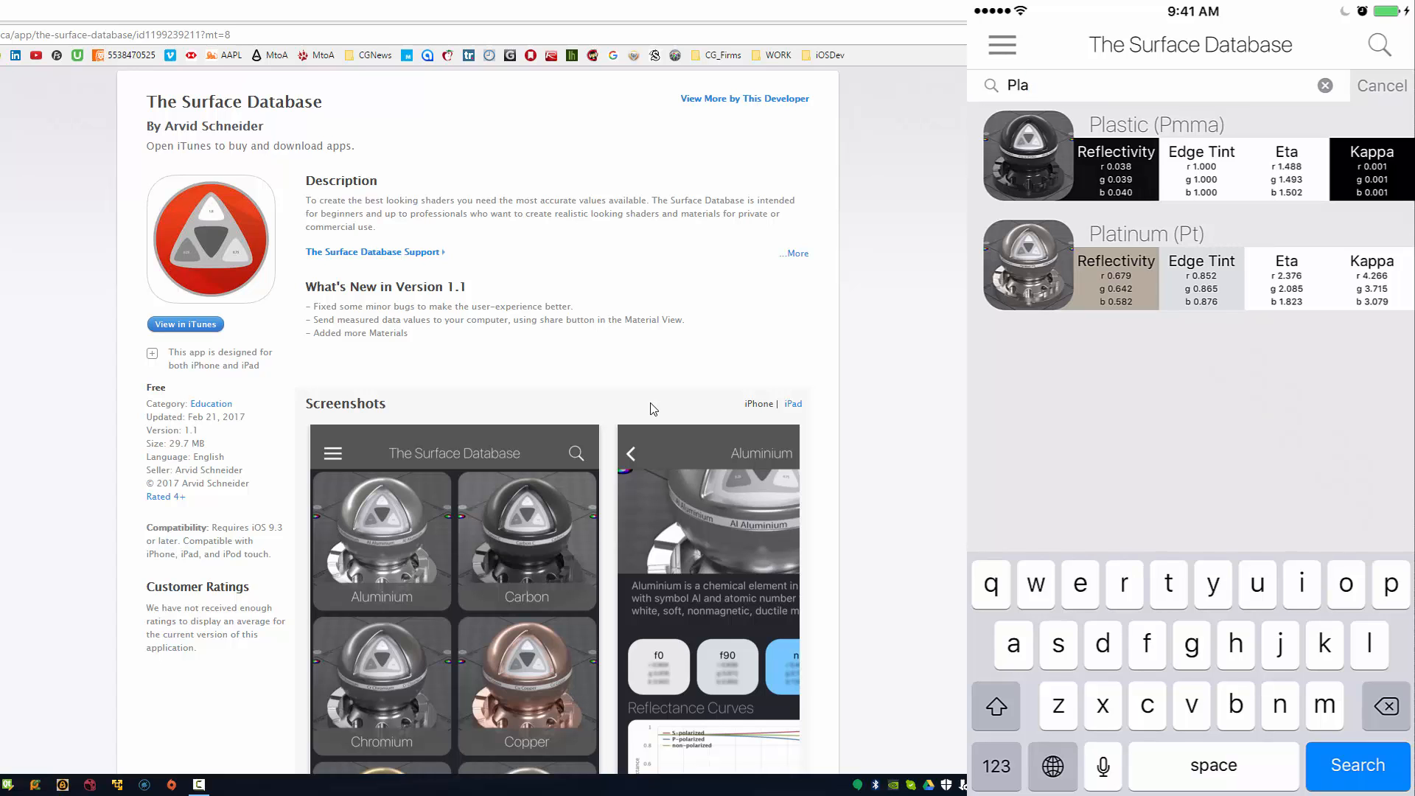
left_click(1155, 156)
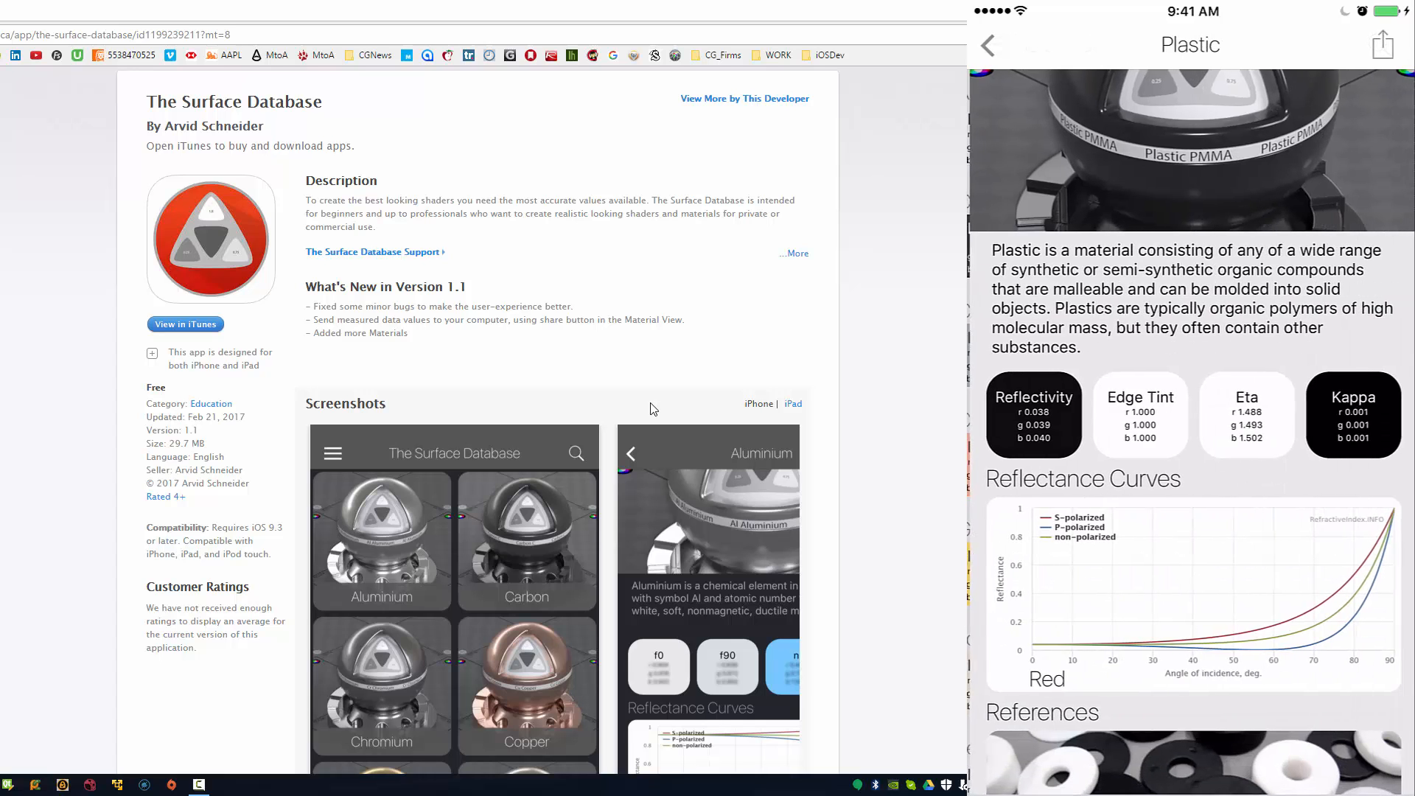
- Find and open the Gold page, then return to the full materials list
scroll("up", 3)
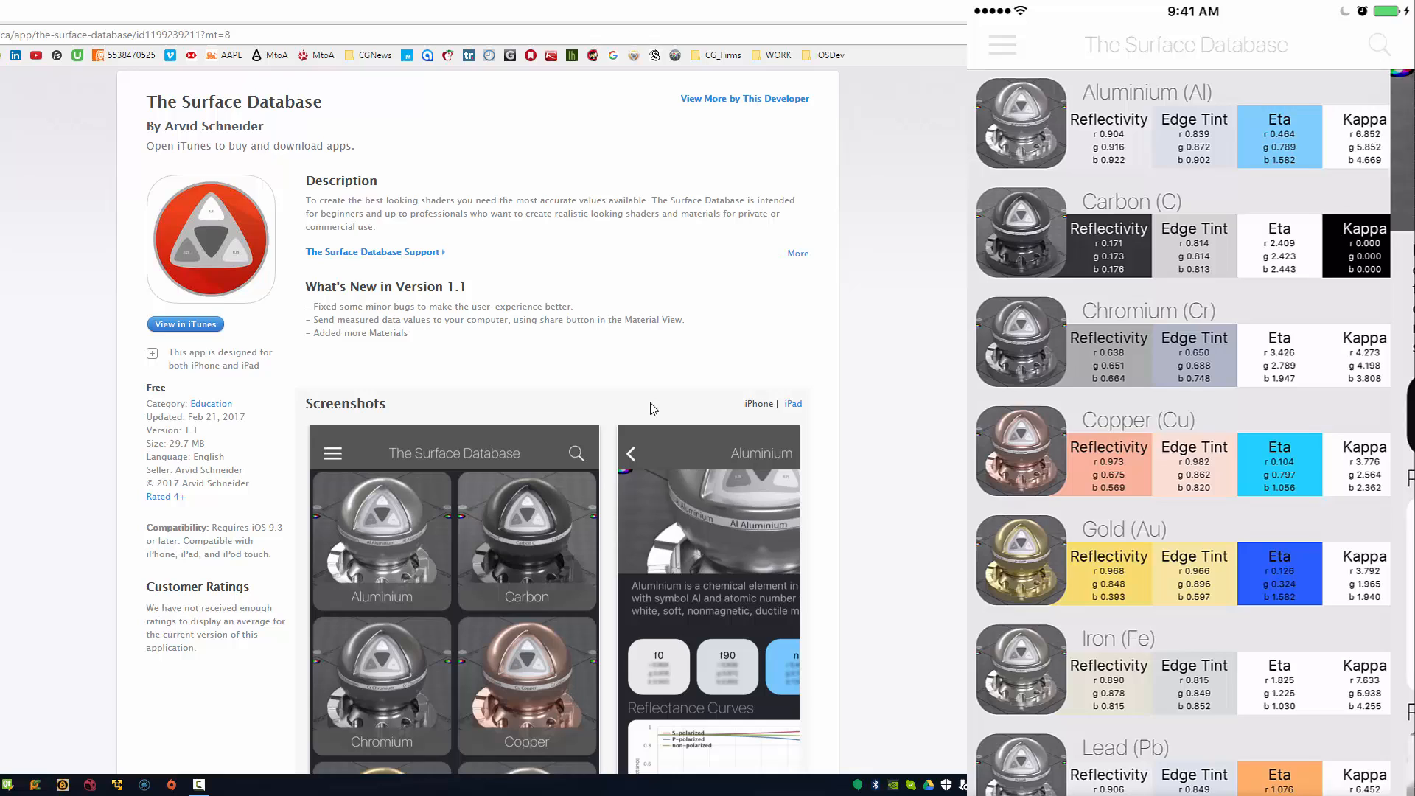
scroll("down", 3)
type("Go")
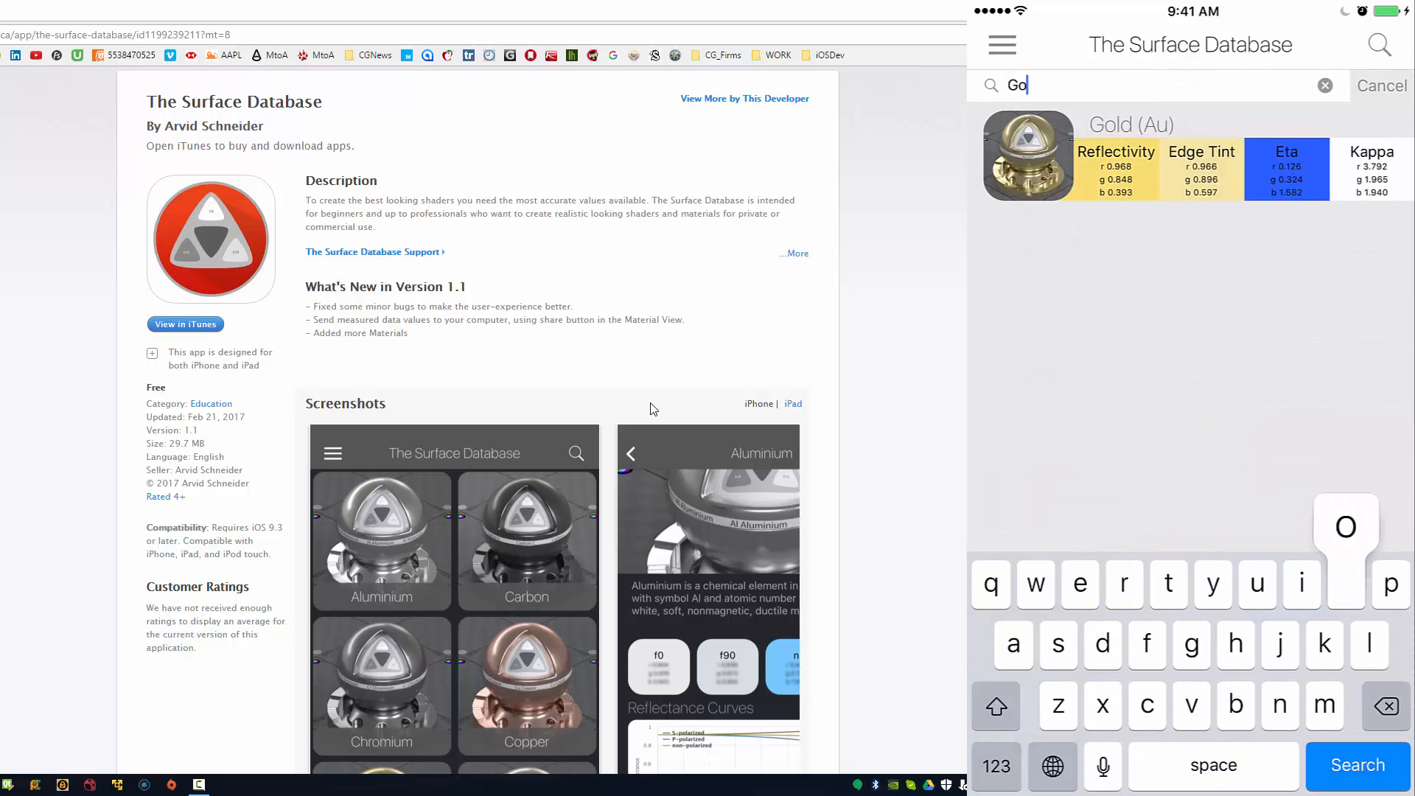
left_click(1130, 156)
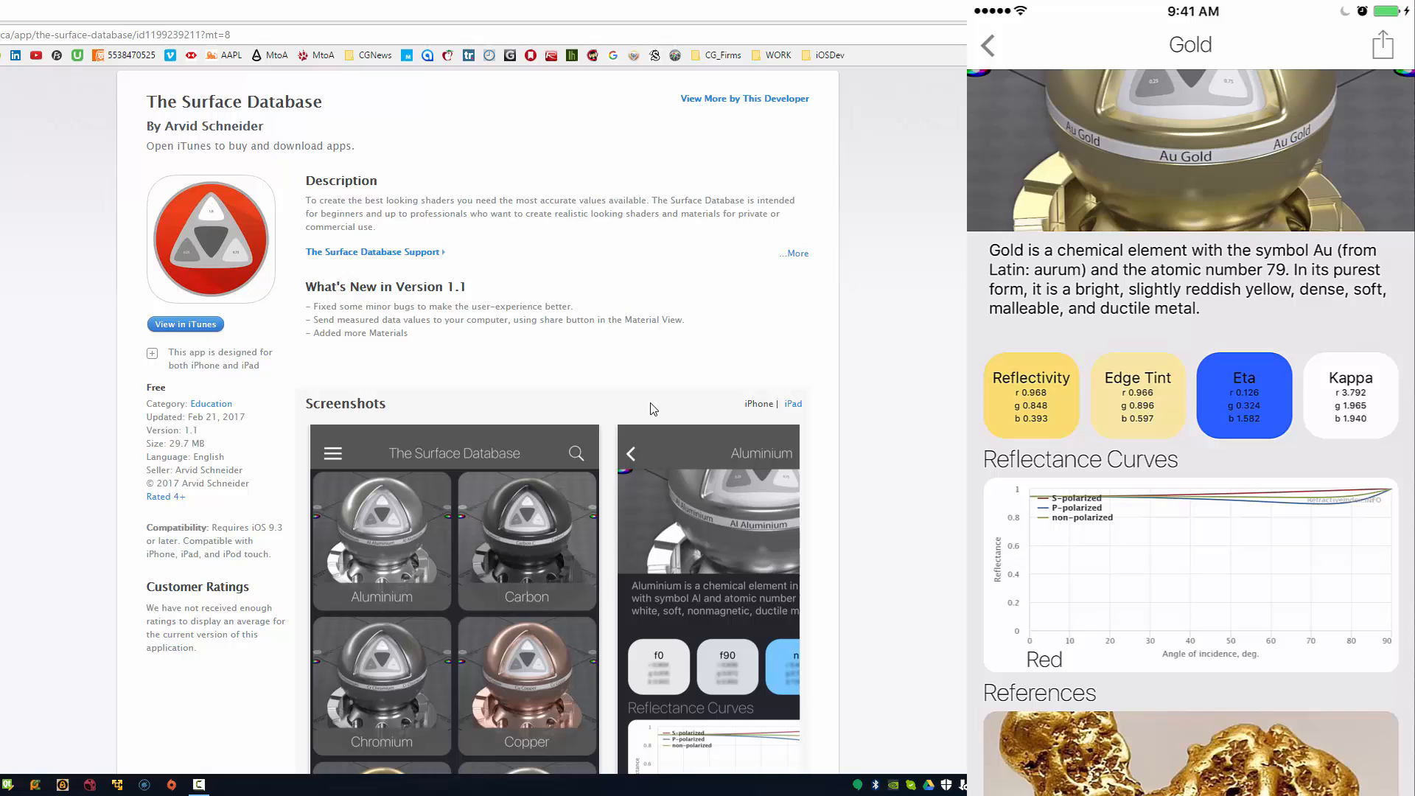
left_click(988, 45)
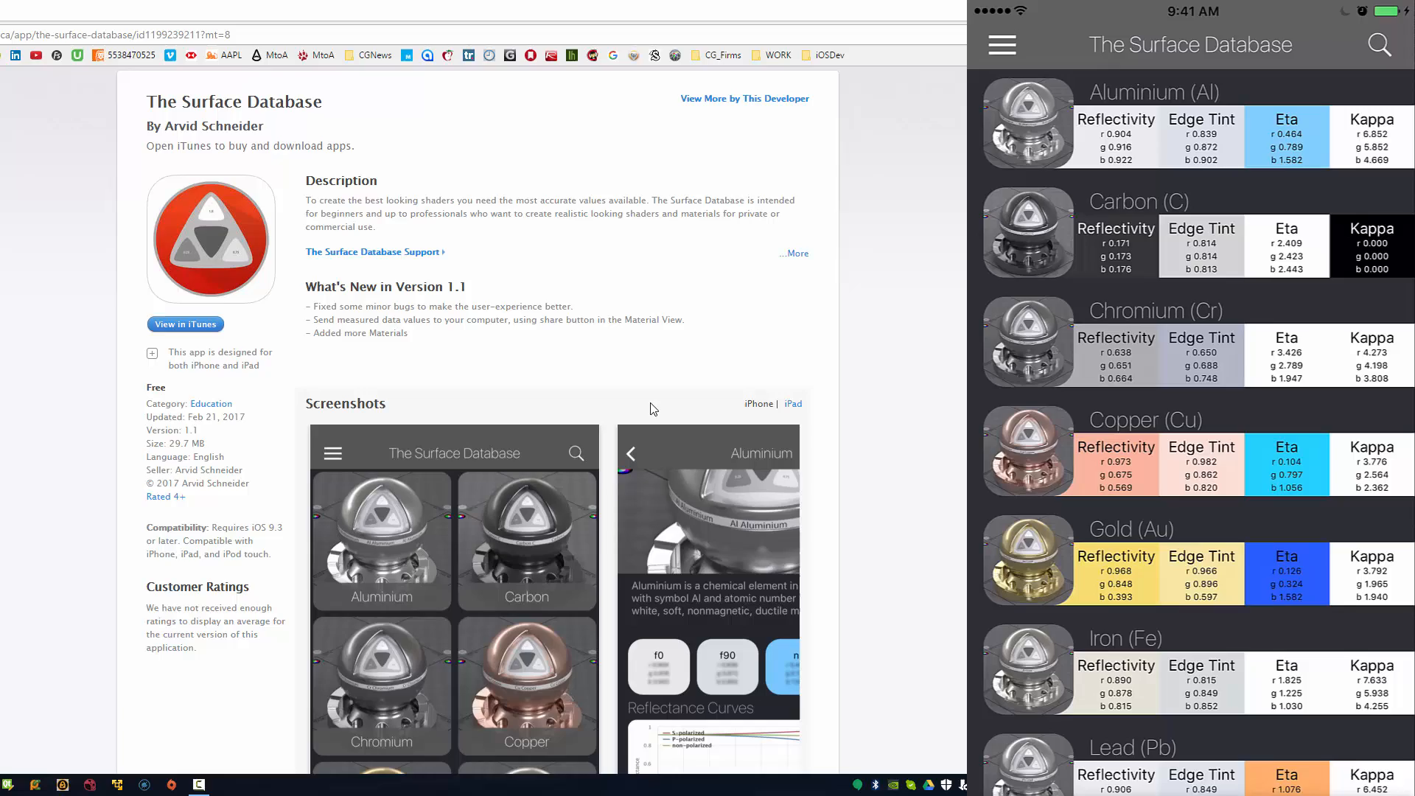
scroll("down", 3)
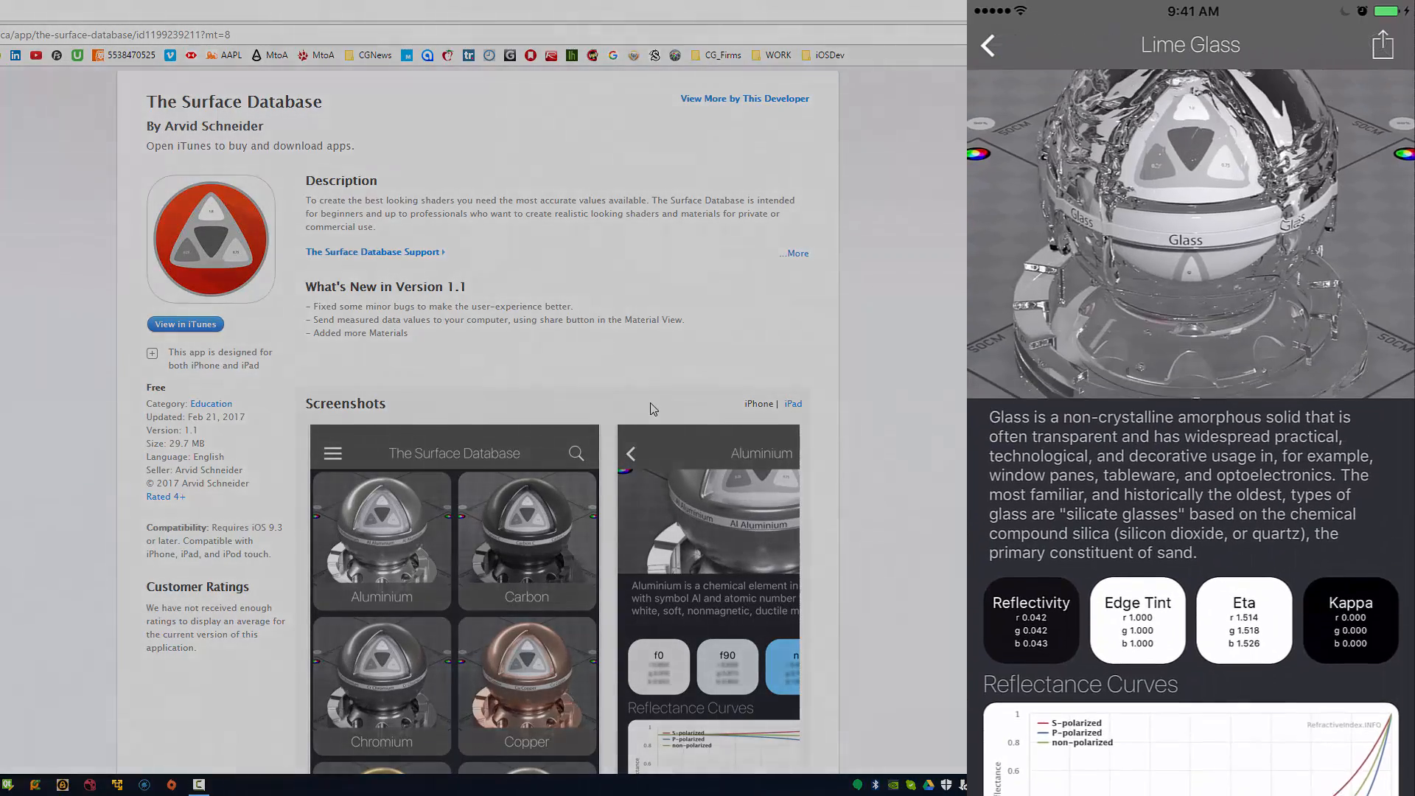
scroll("down", 3)
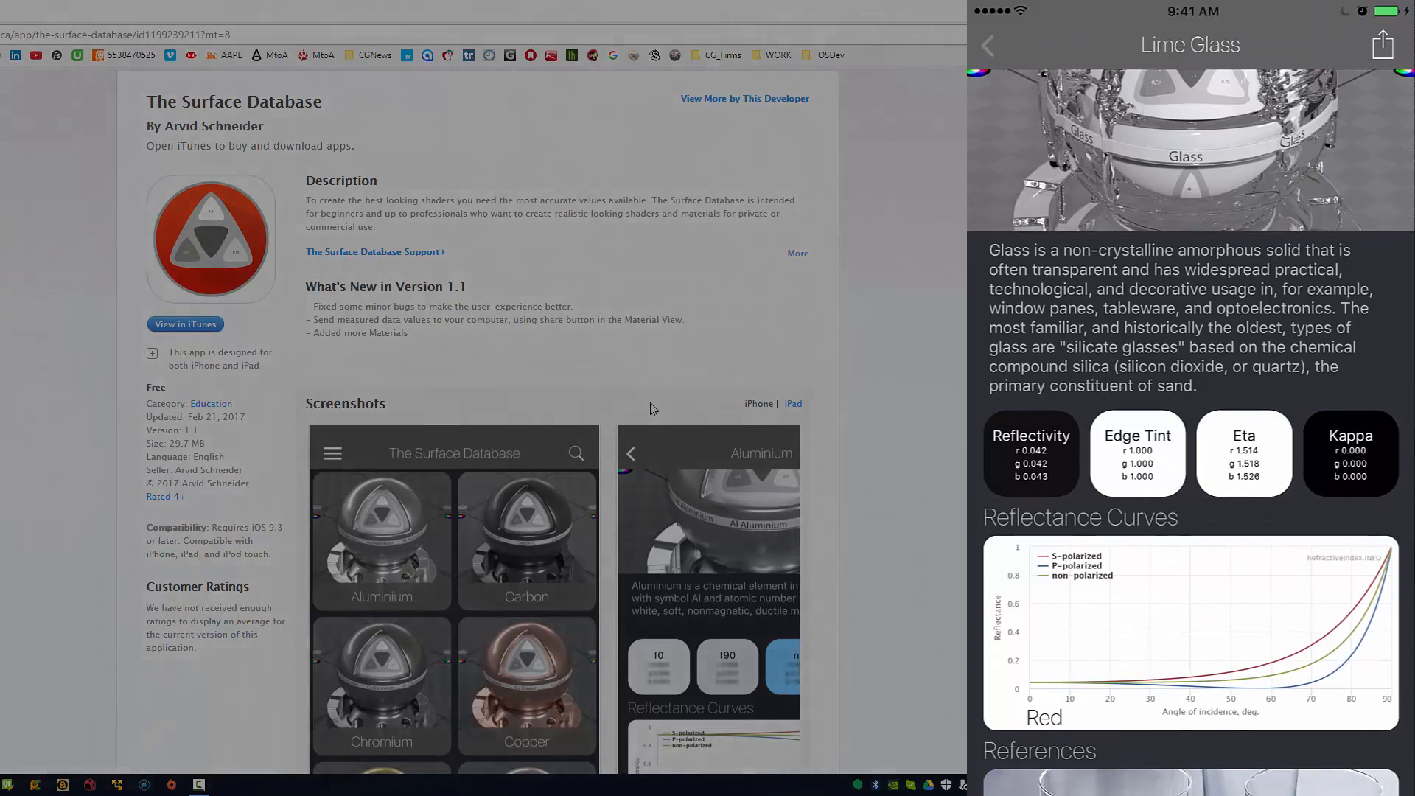
left_click(988, 44)
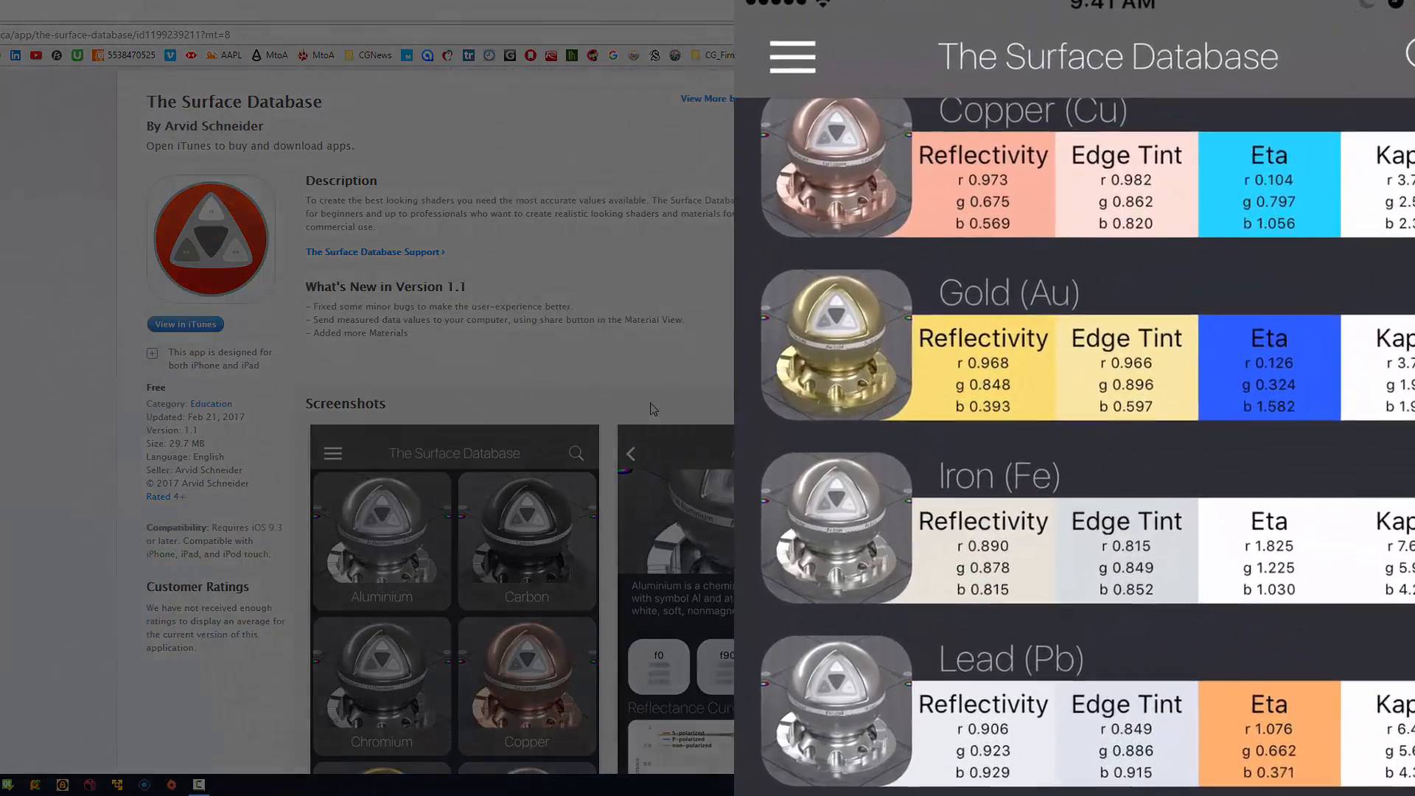